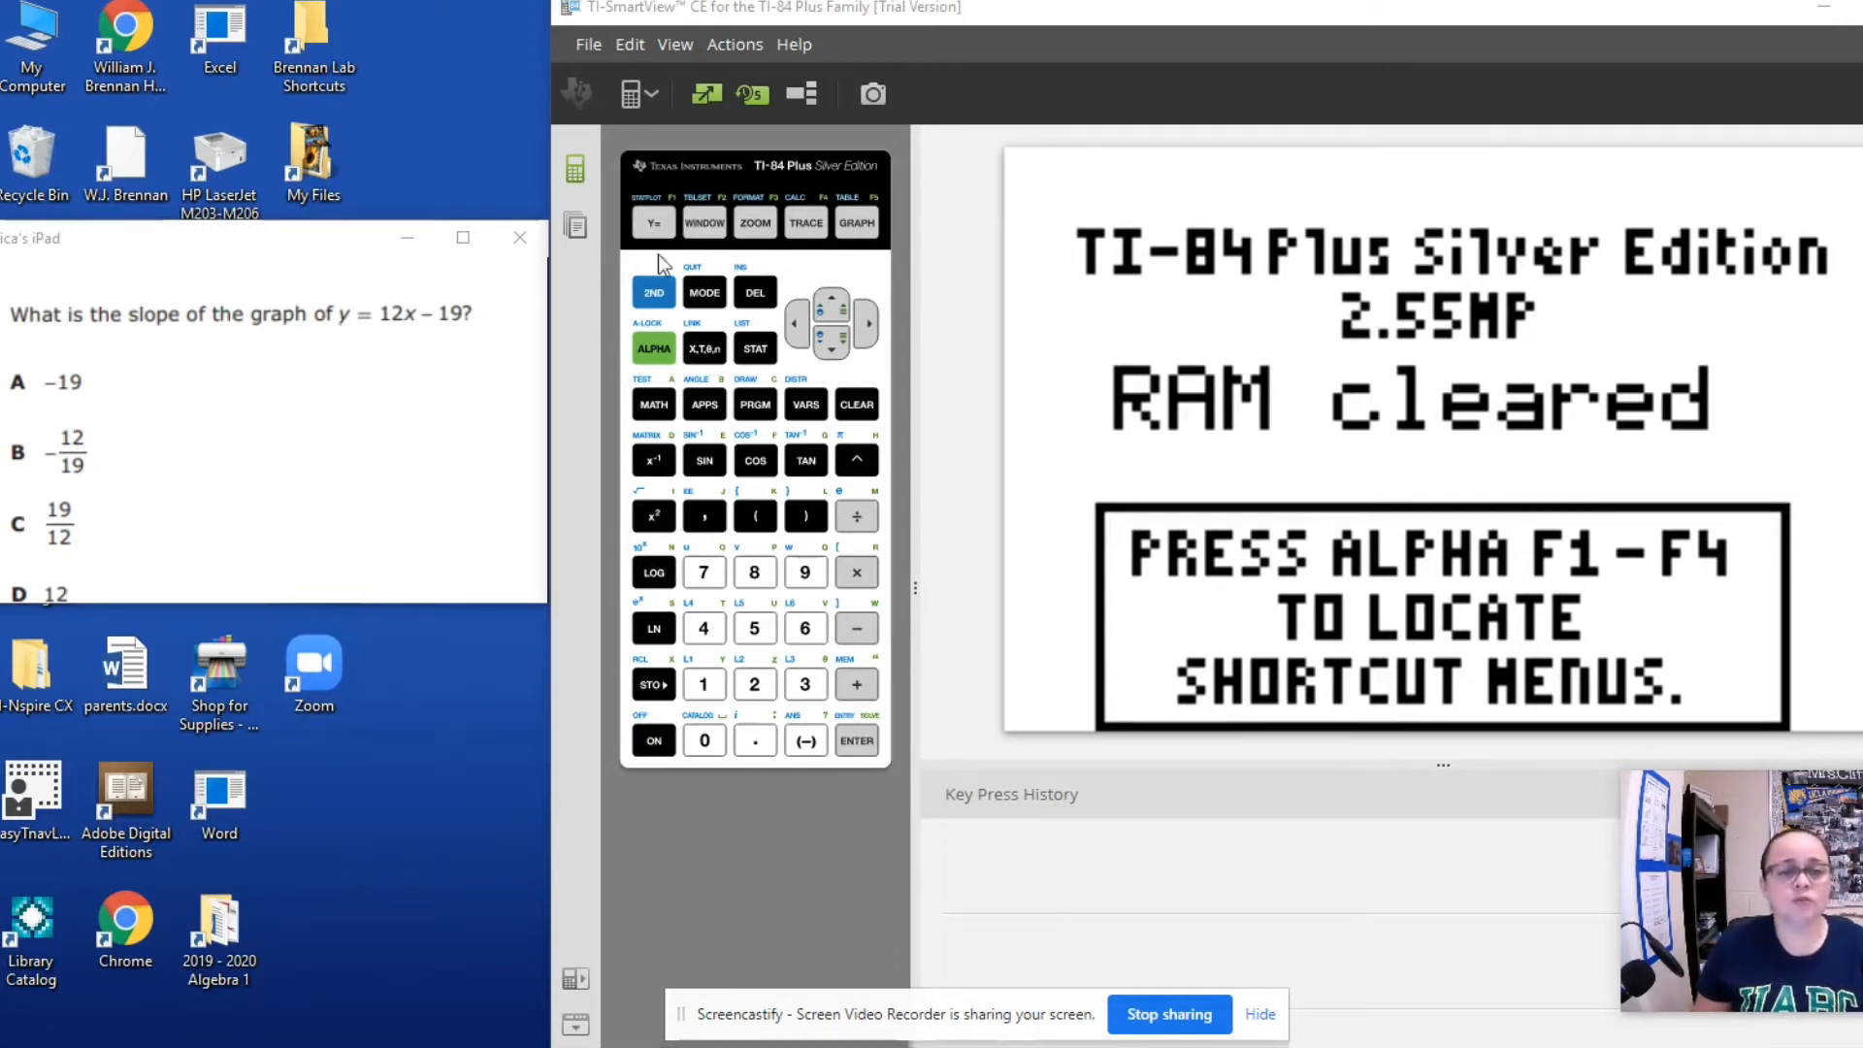
Step: Enter 12X-19 as Y1 in the Y= editor and confirm it
{"action": "left_click", "coordinate": [651, 222]}
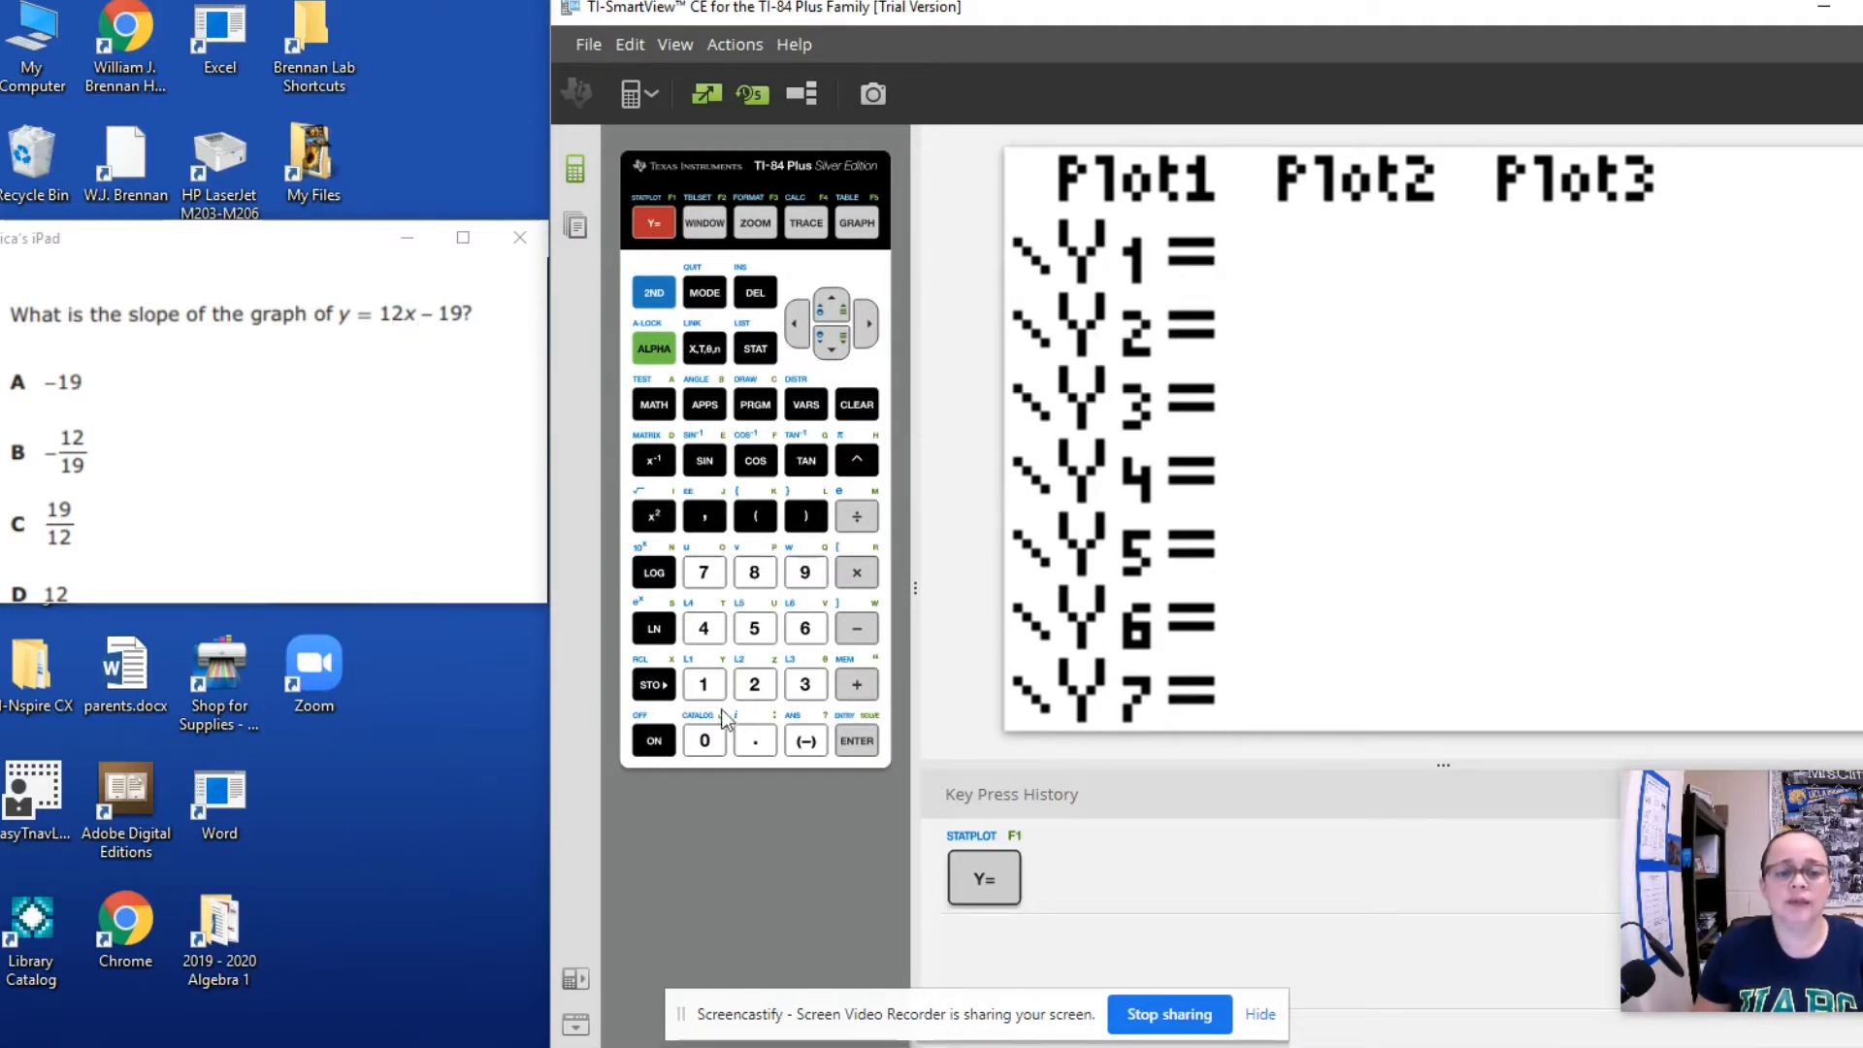
{"action": "left_click", "coordinate": [753, 683]}
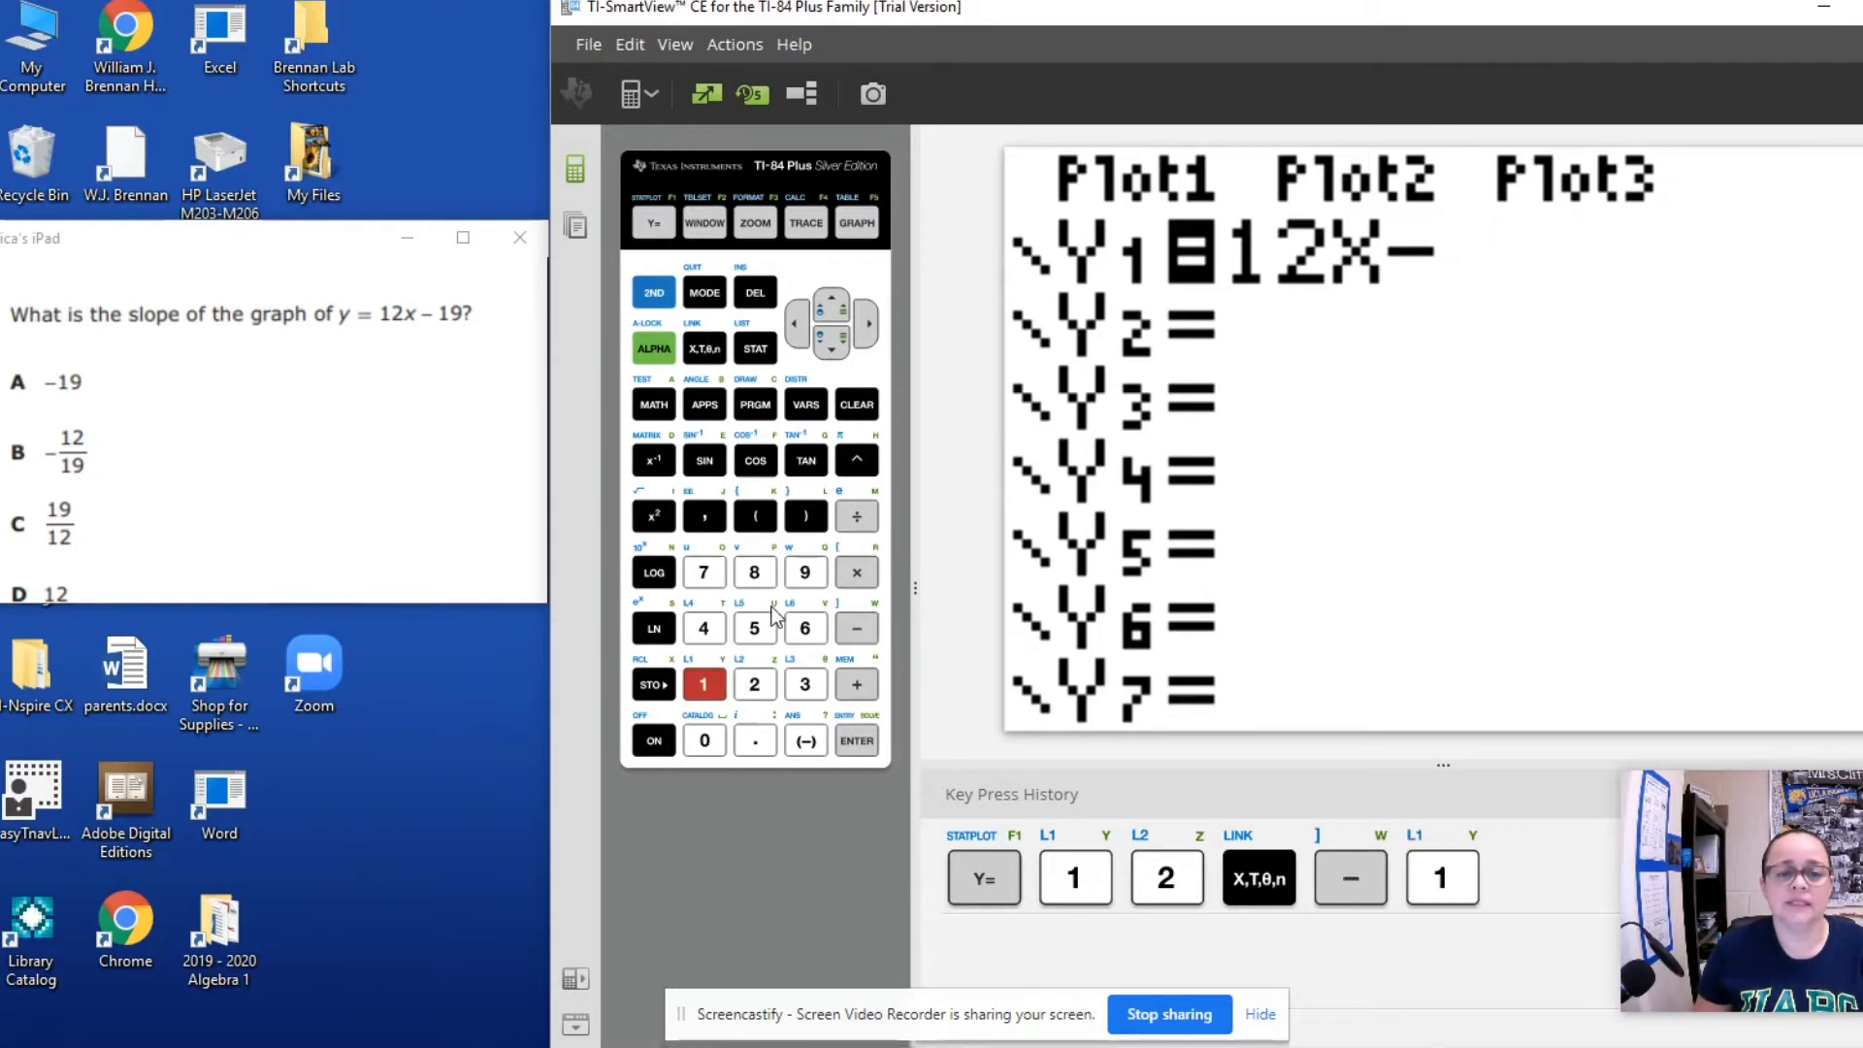
{"action": "left_click", "coordinate": [804, 572]}
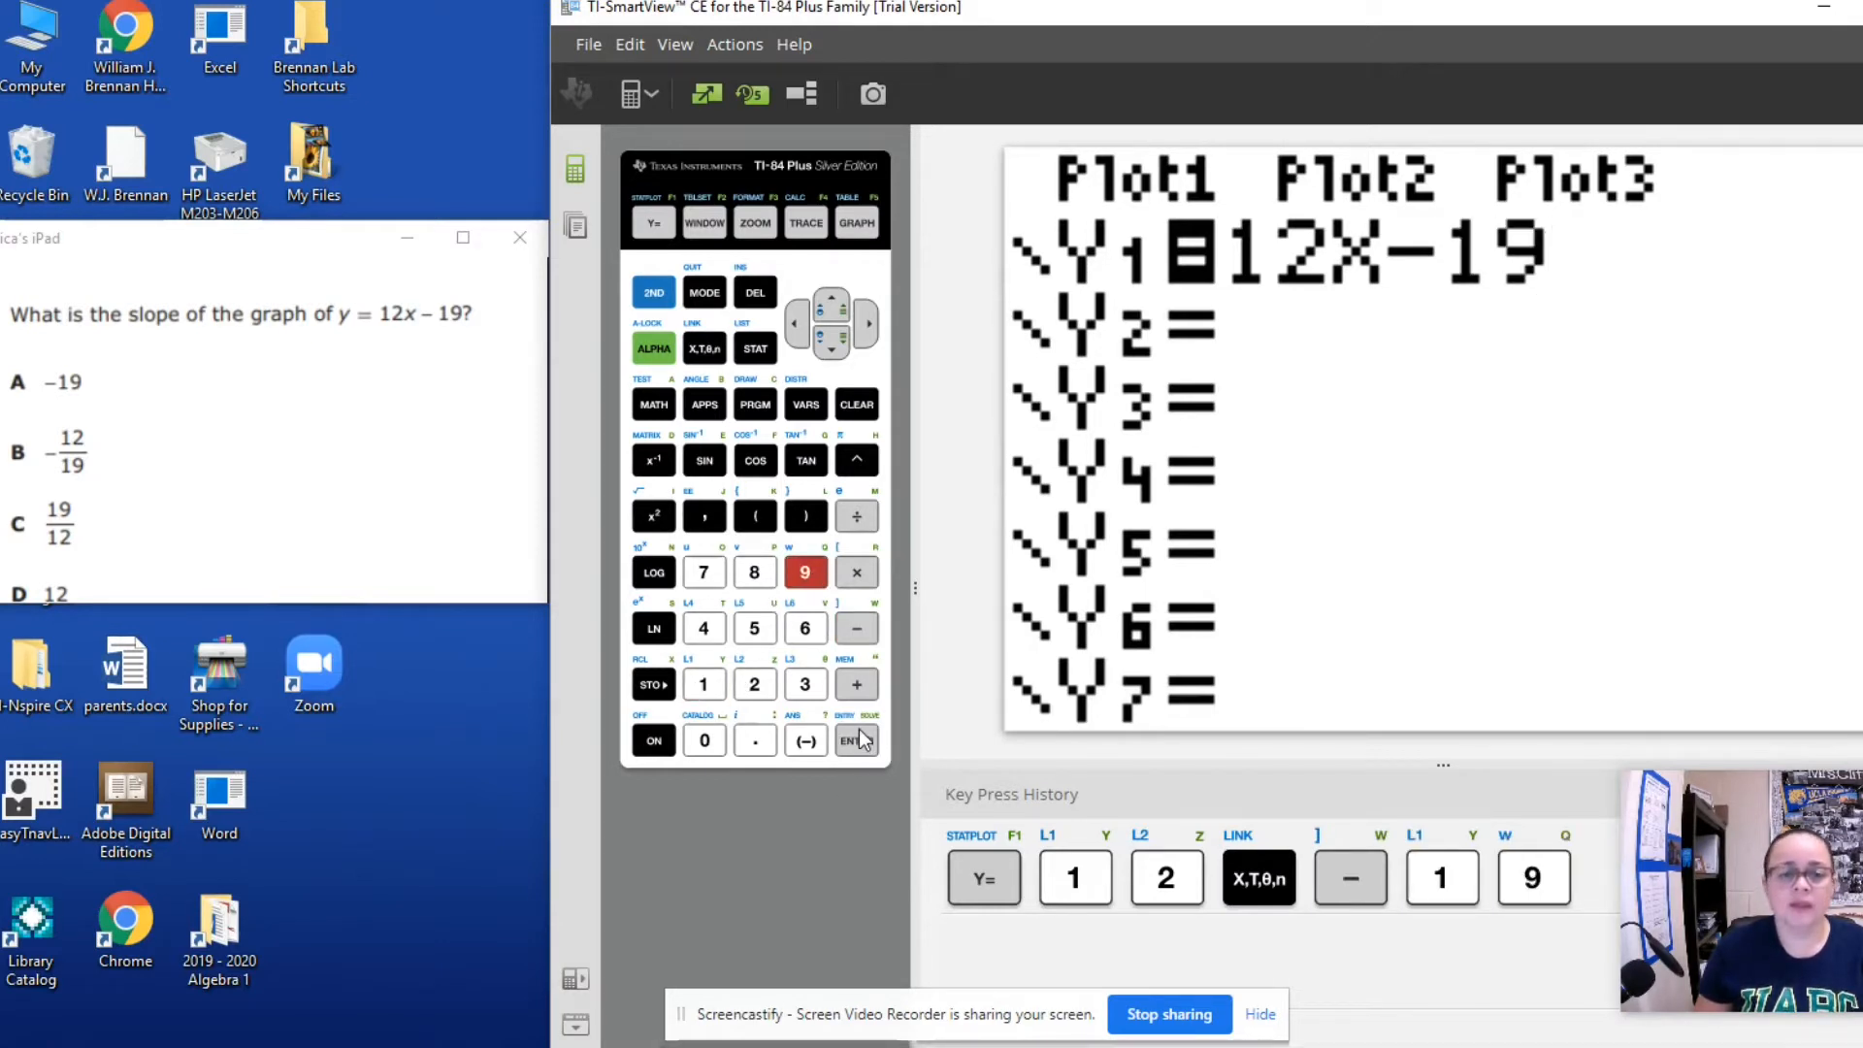
{"action": "left_click", "coordinate": [857, 739]}
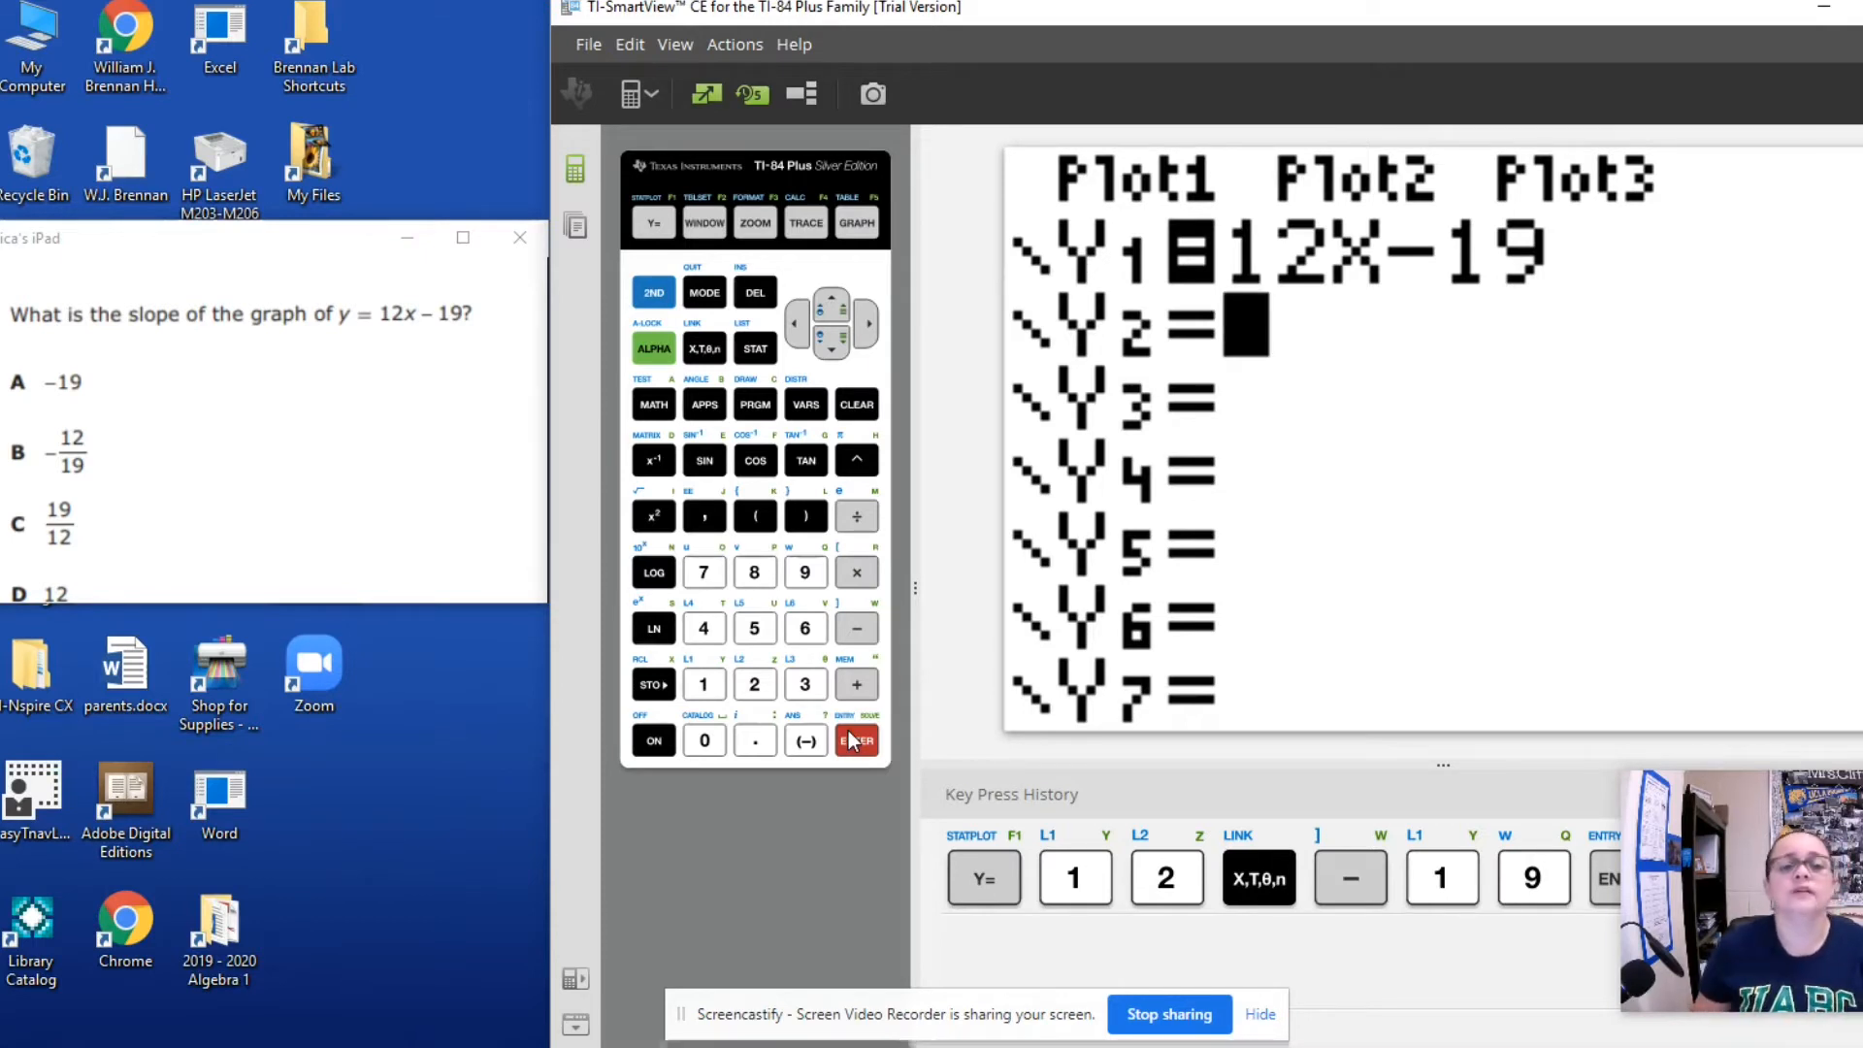
Step: Choose dy/dx (option 6) from the 2ND CALCULATE menu on the Y1 graph
{"action": "left_click", "coordinate": [652, 293]}
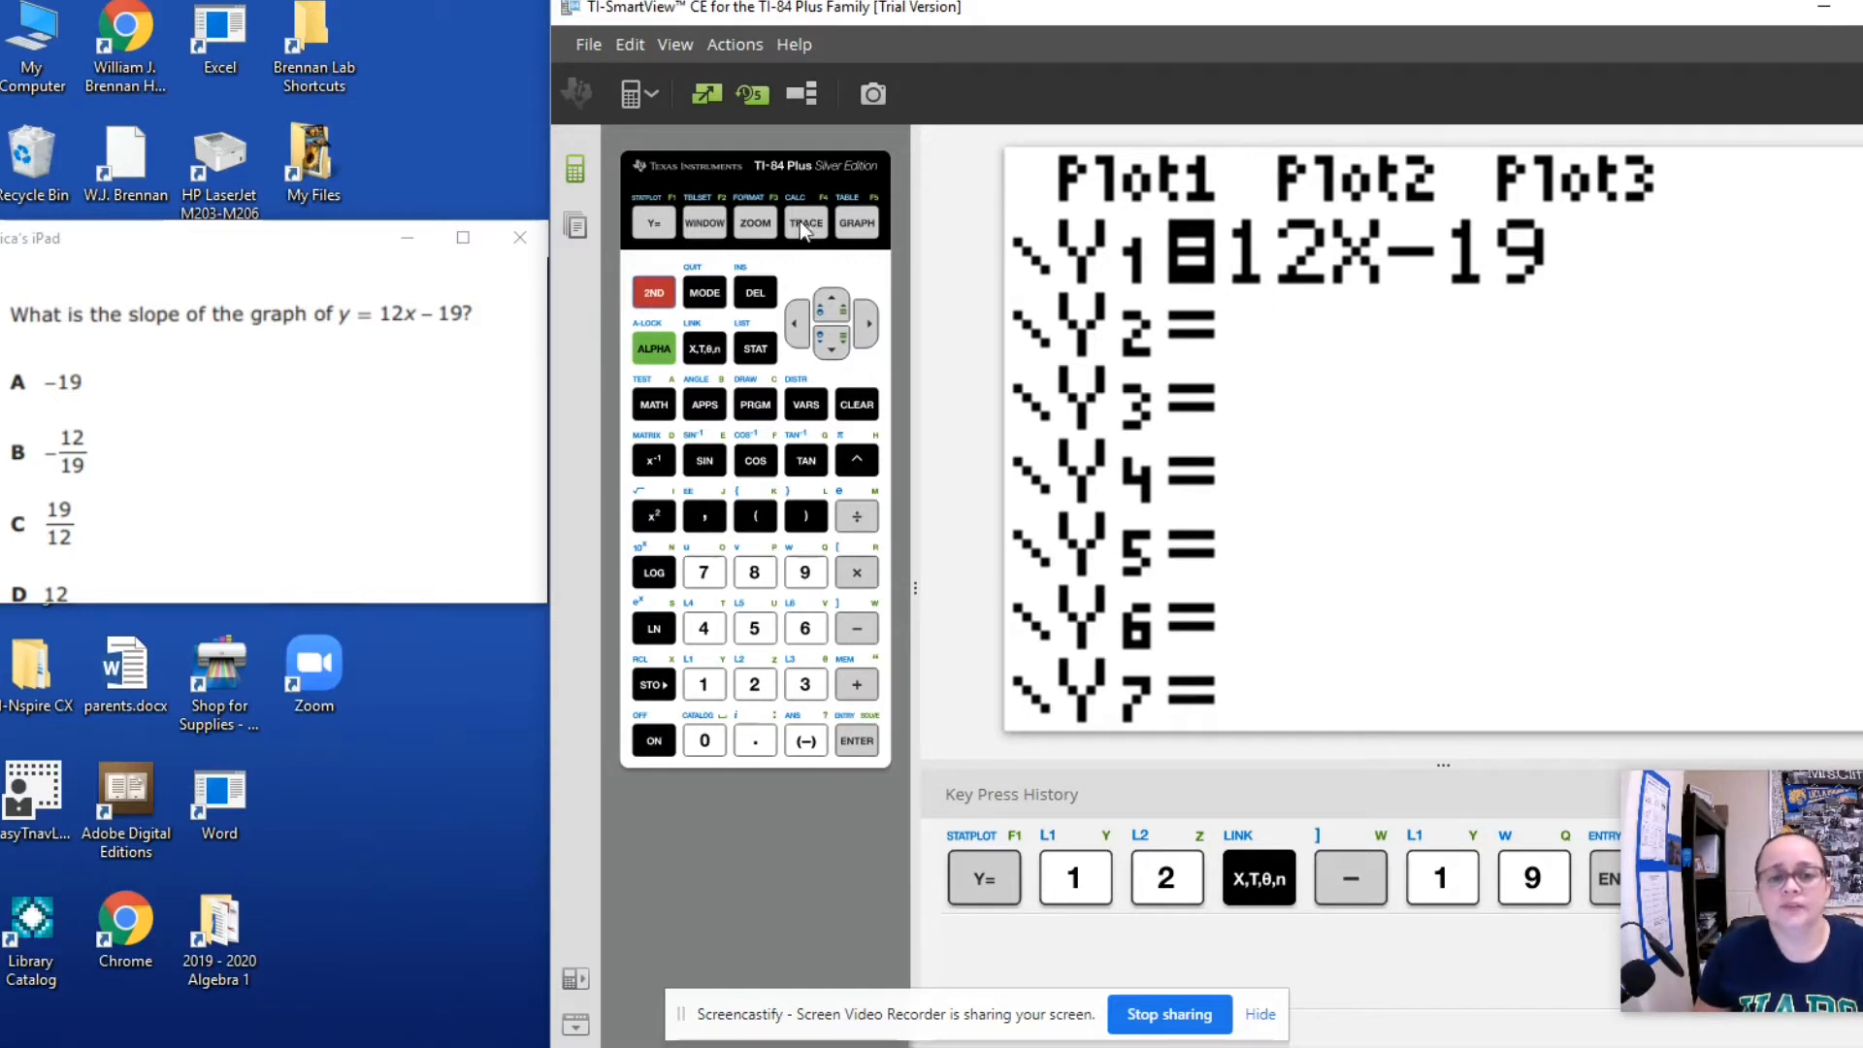
{"action": "left_click", "coordinate": [804, 223]}
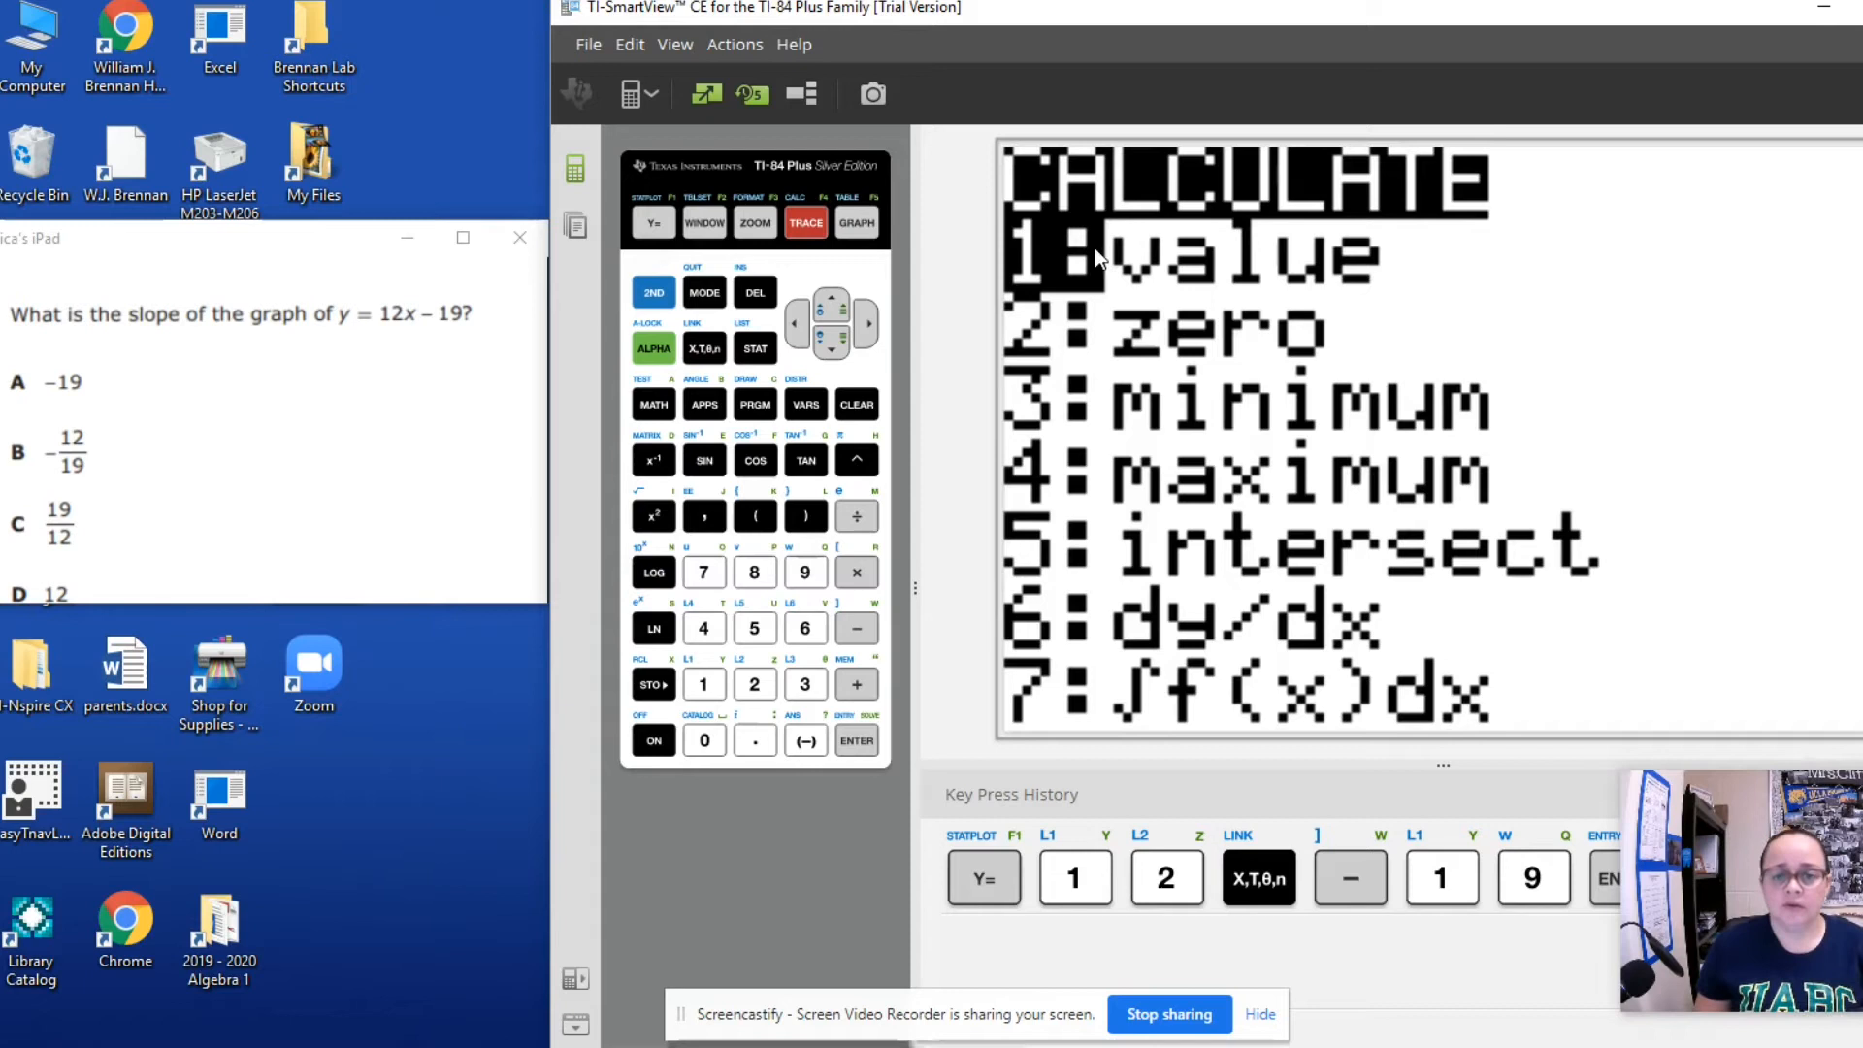
{"action": "mouse_move", "coordinate": [1126, 631]}
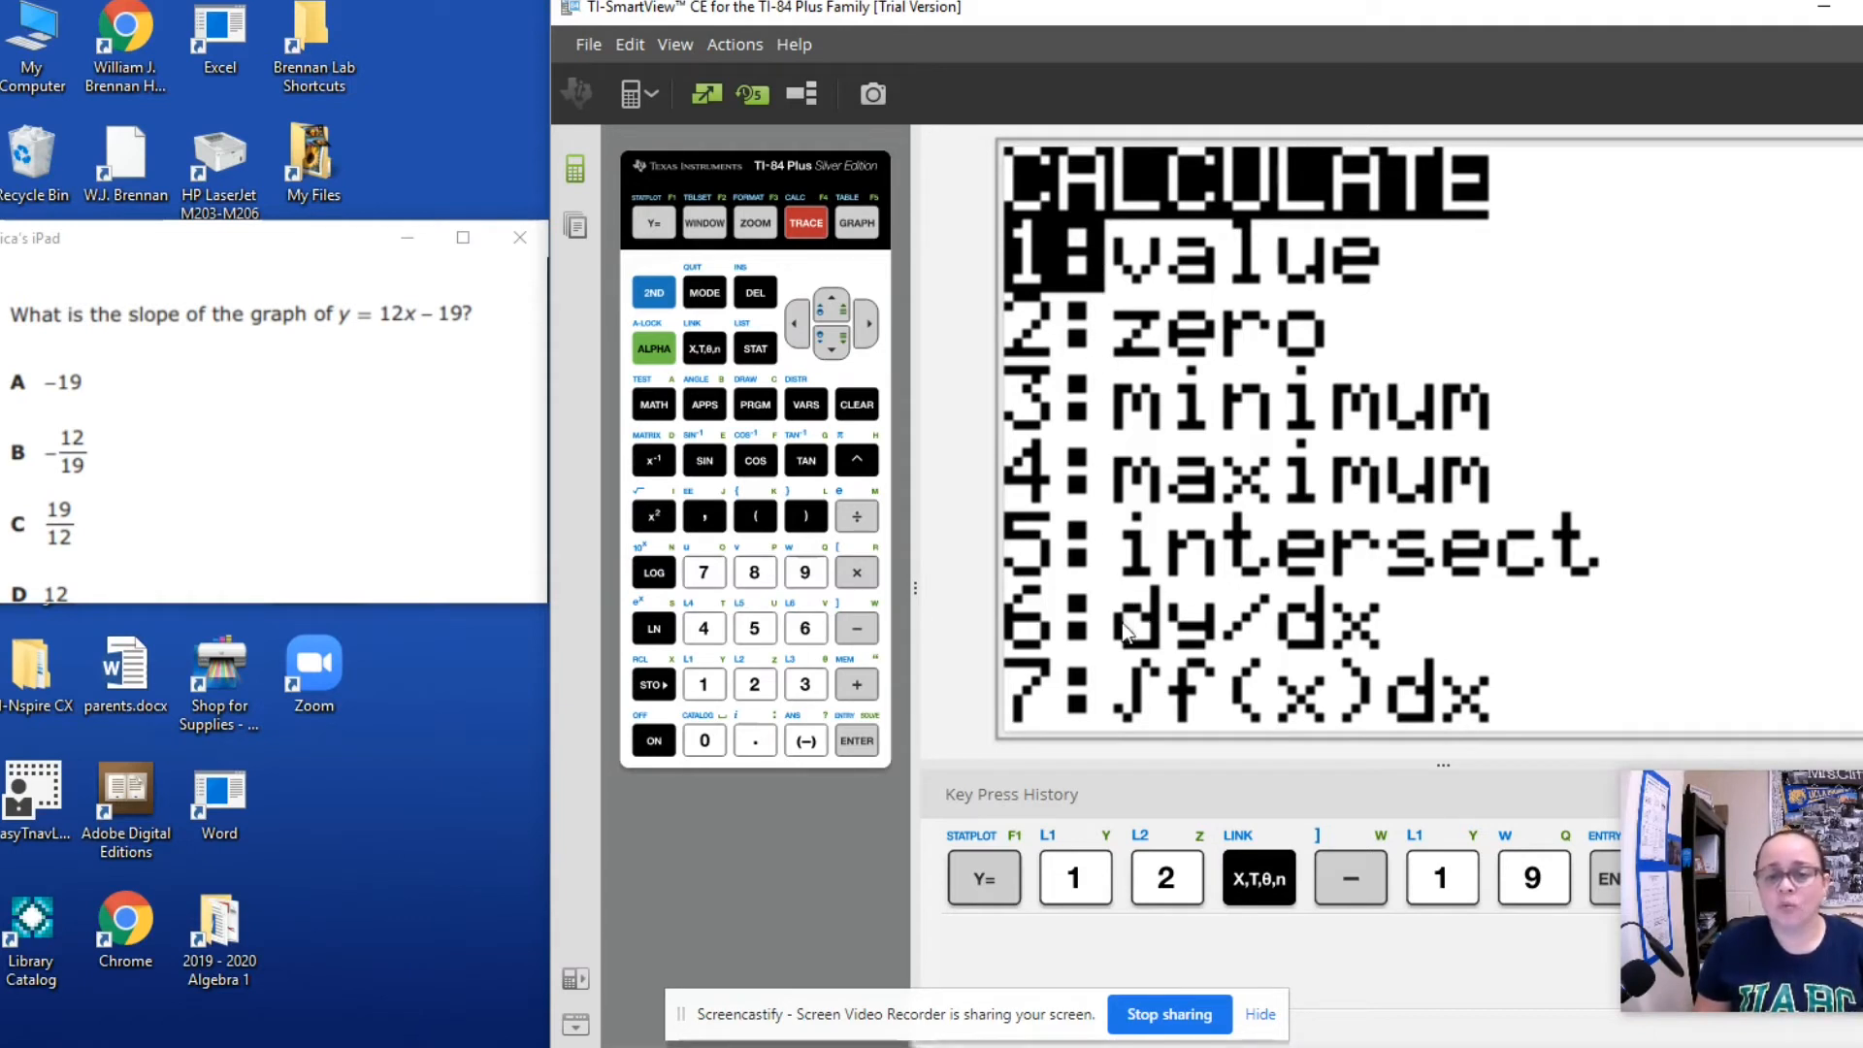
{"action": "mouse_move", "coordinate": [1174, 645]}
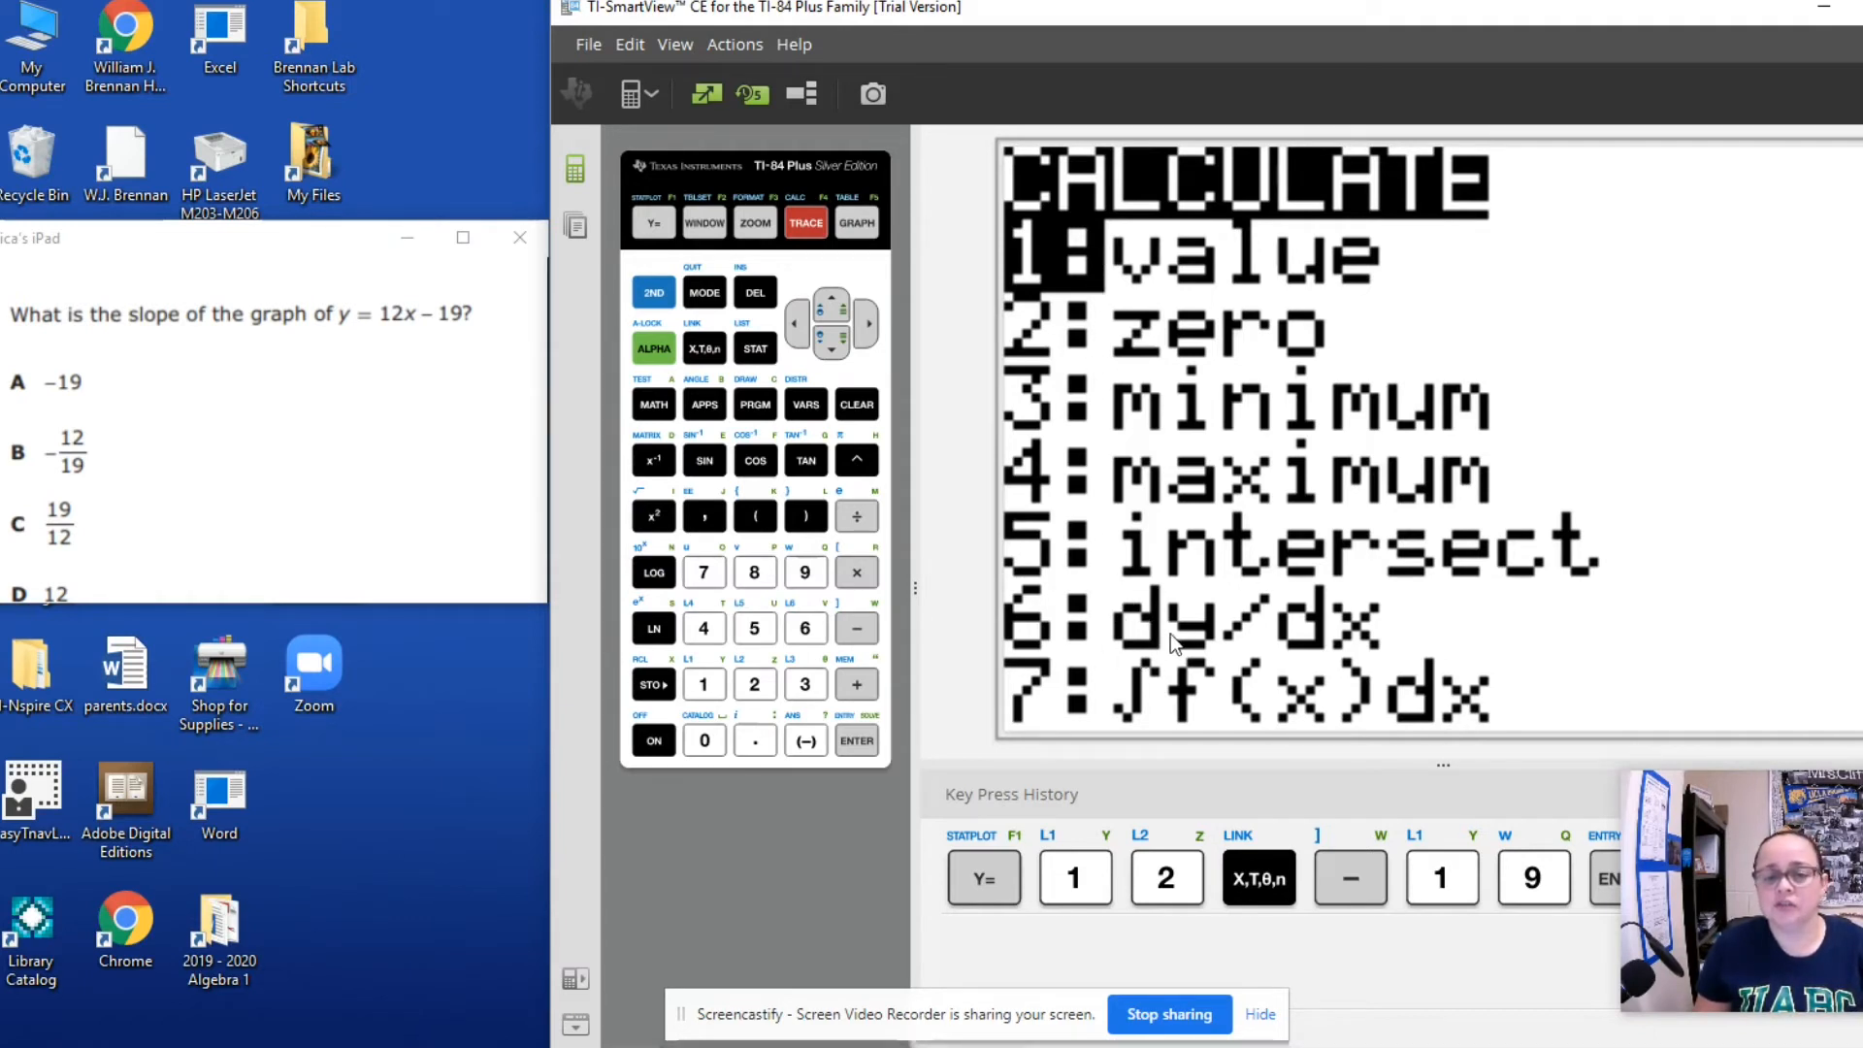
{"action": "mouse_move", "coordinate": [1307, 647]}
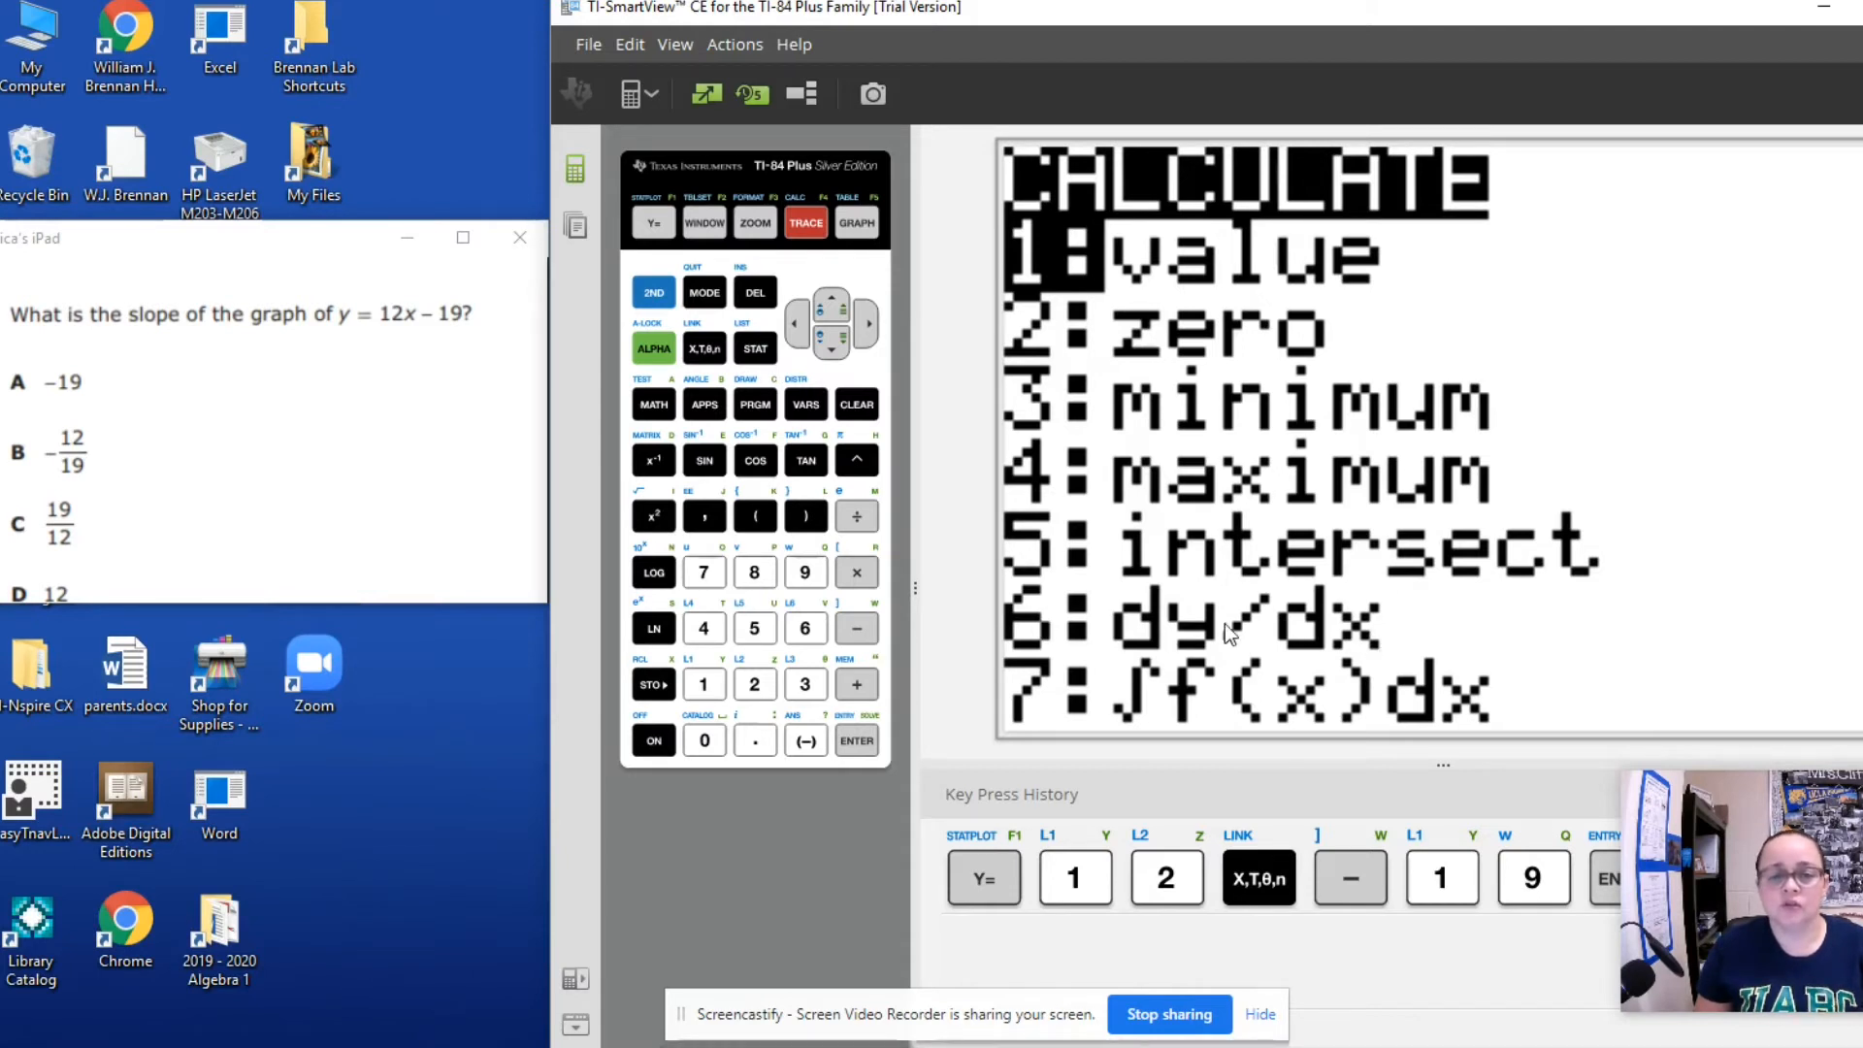
{"action": "mouse_move", "coordinate": [1295, 630]}
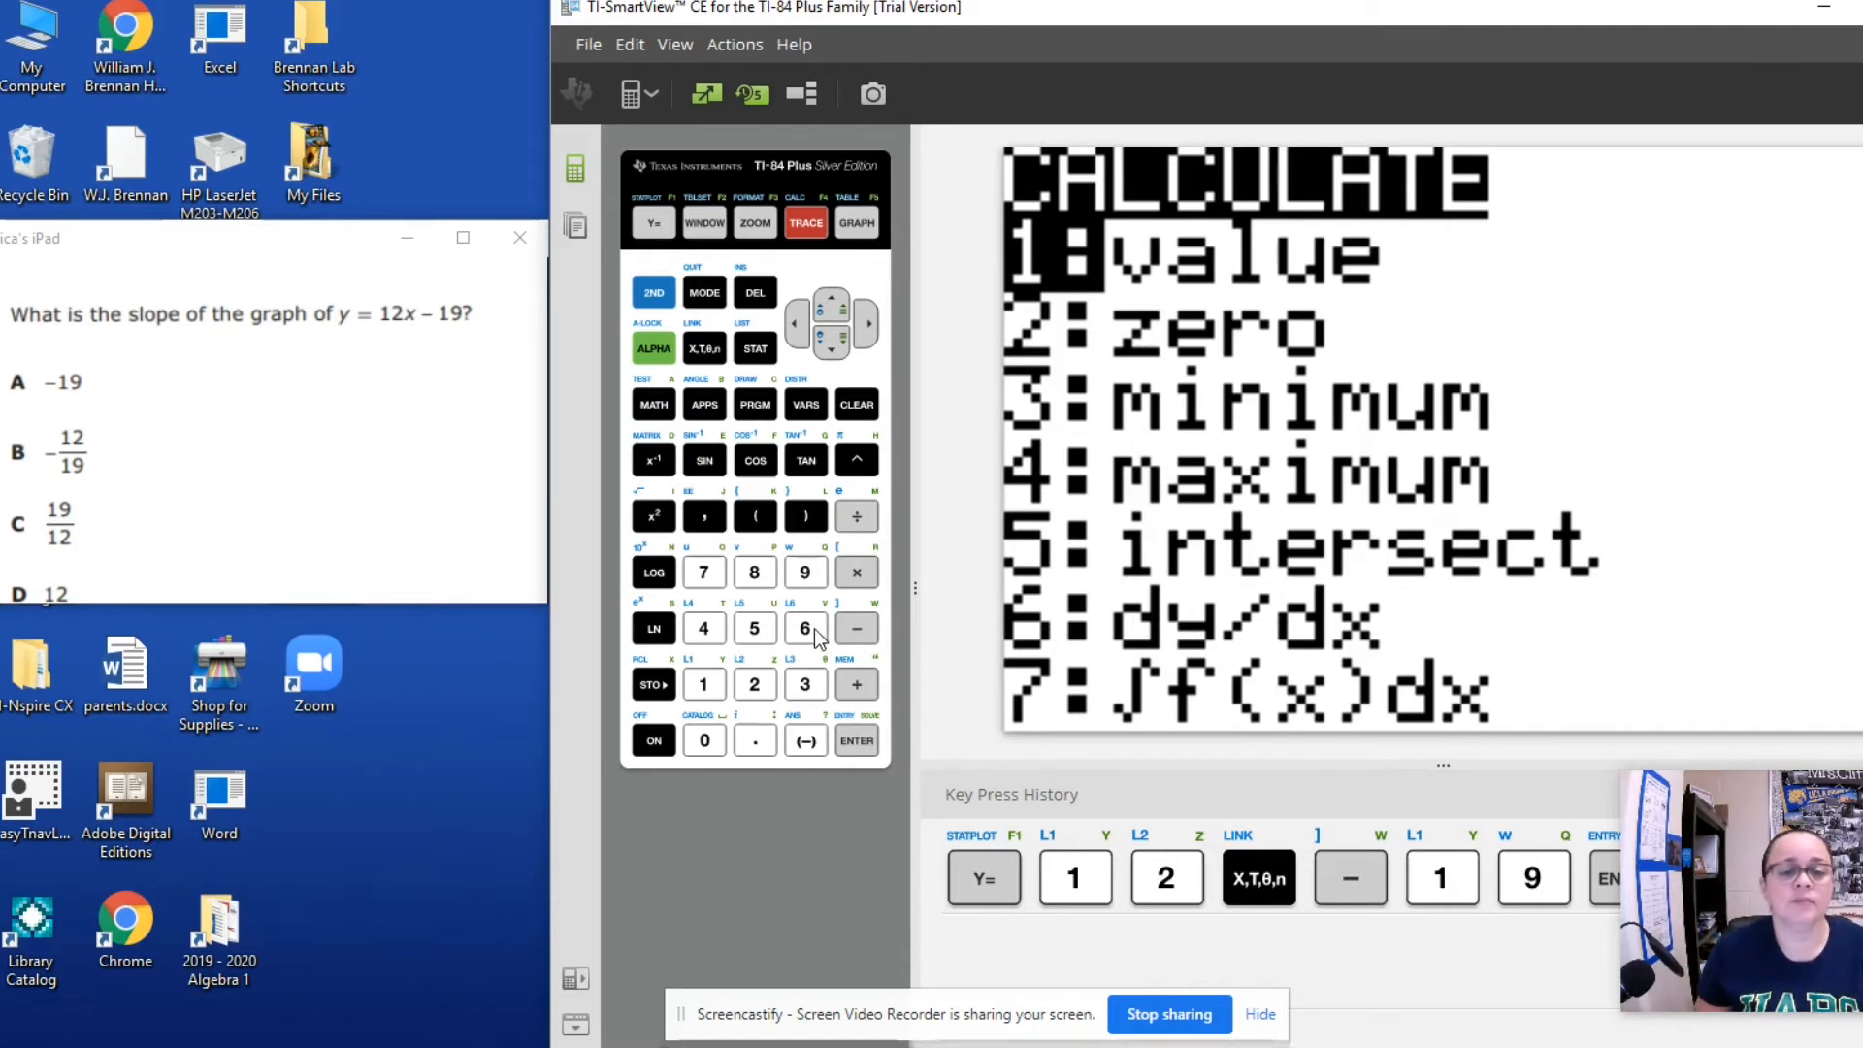
{"action": "left_click", "coordinate": [804, 627]}
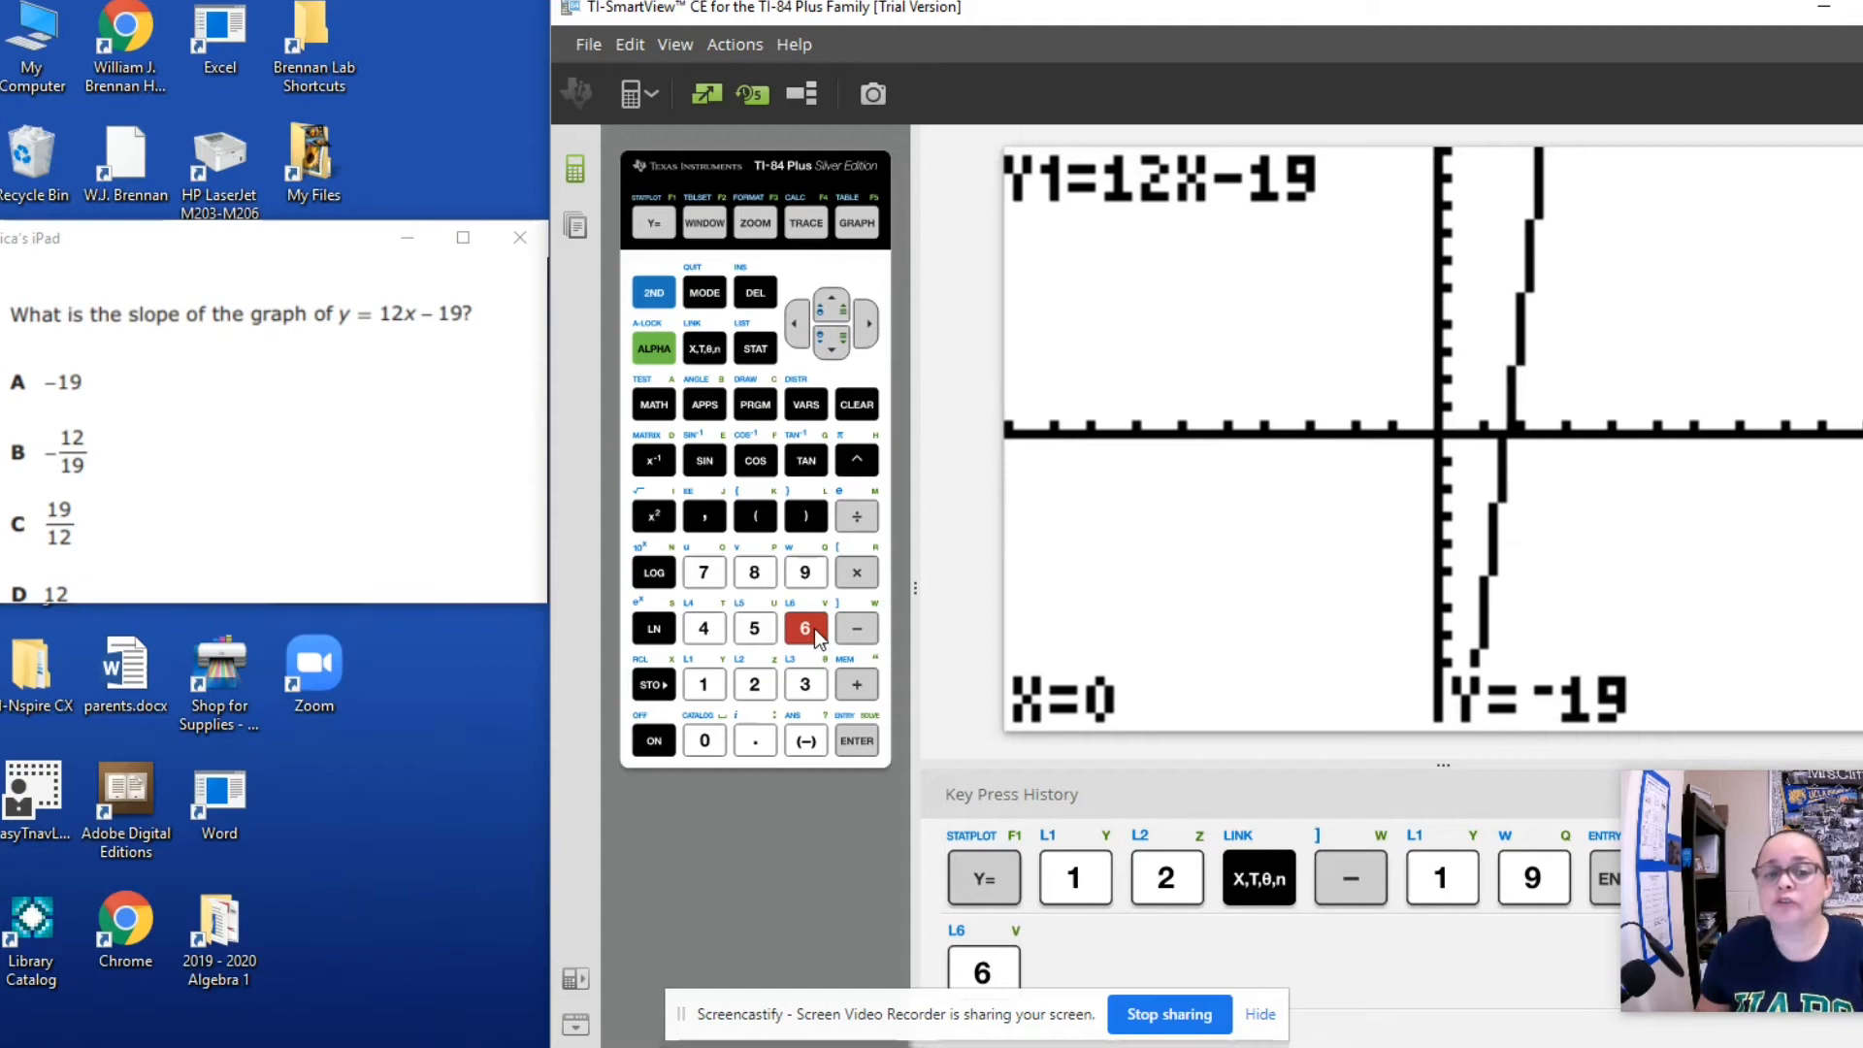
Step: Calculate dy/dx at X=0, giving a slope of 12
{"action": "left_click", "coordinate": [856, 740]}
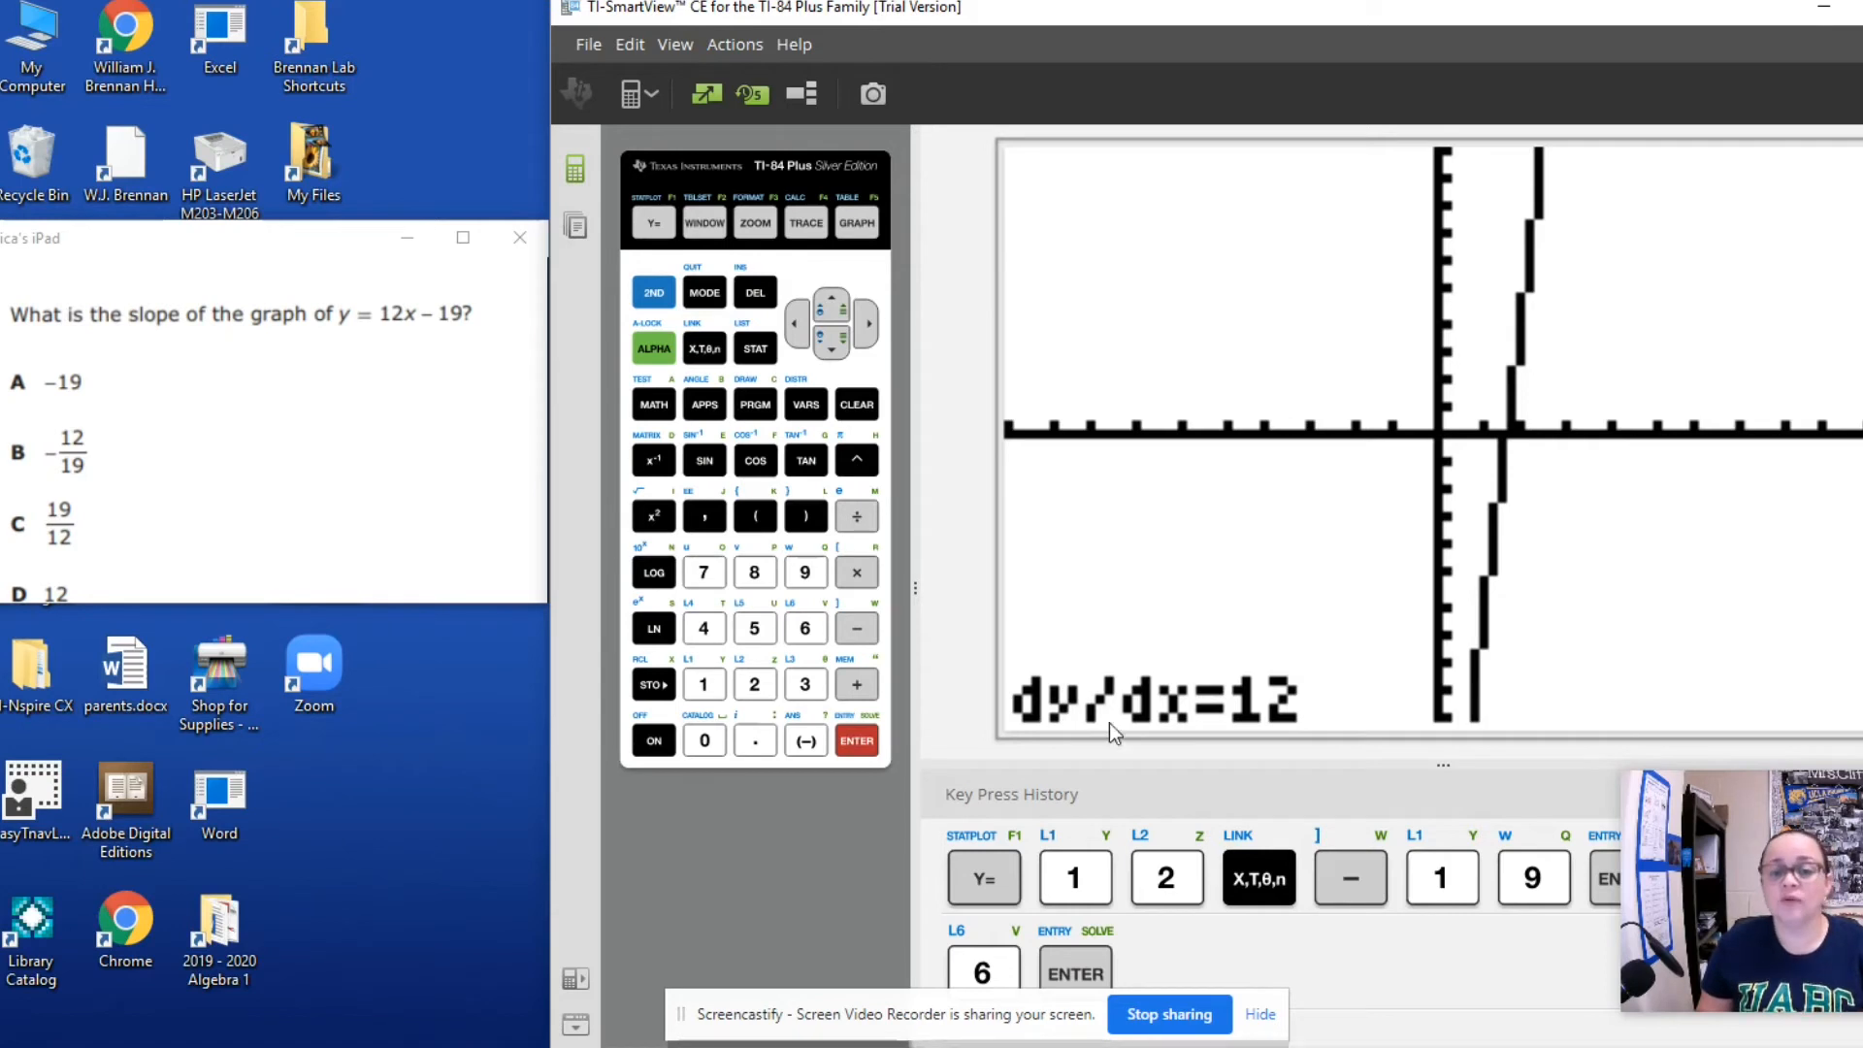
{"action": "mouse_move", "coordinate": [1283, 721]}
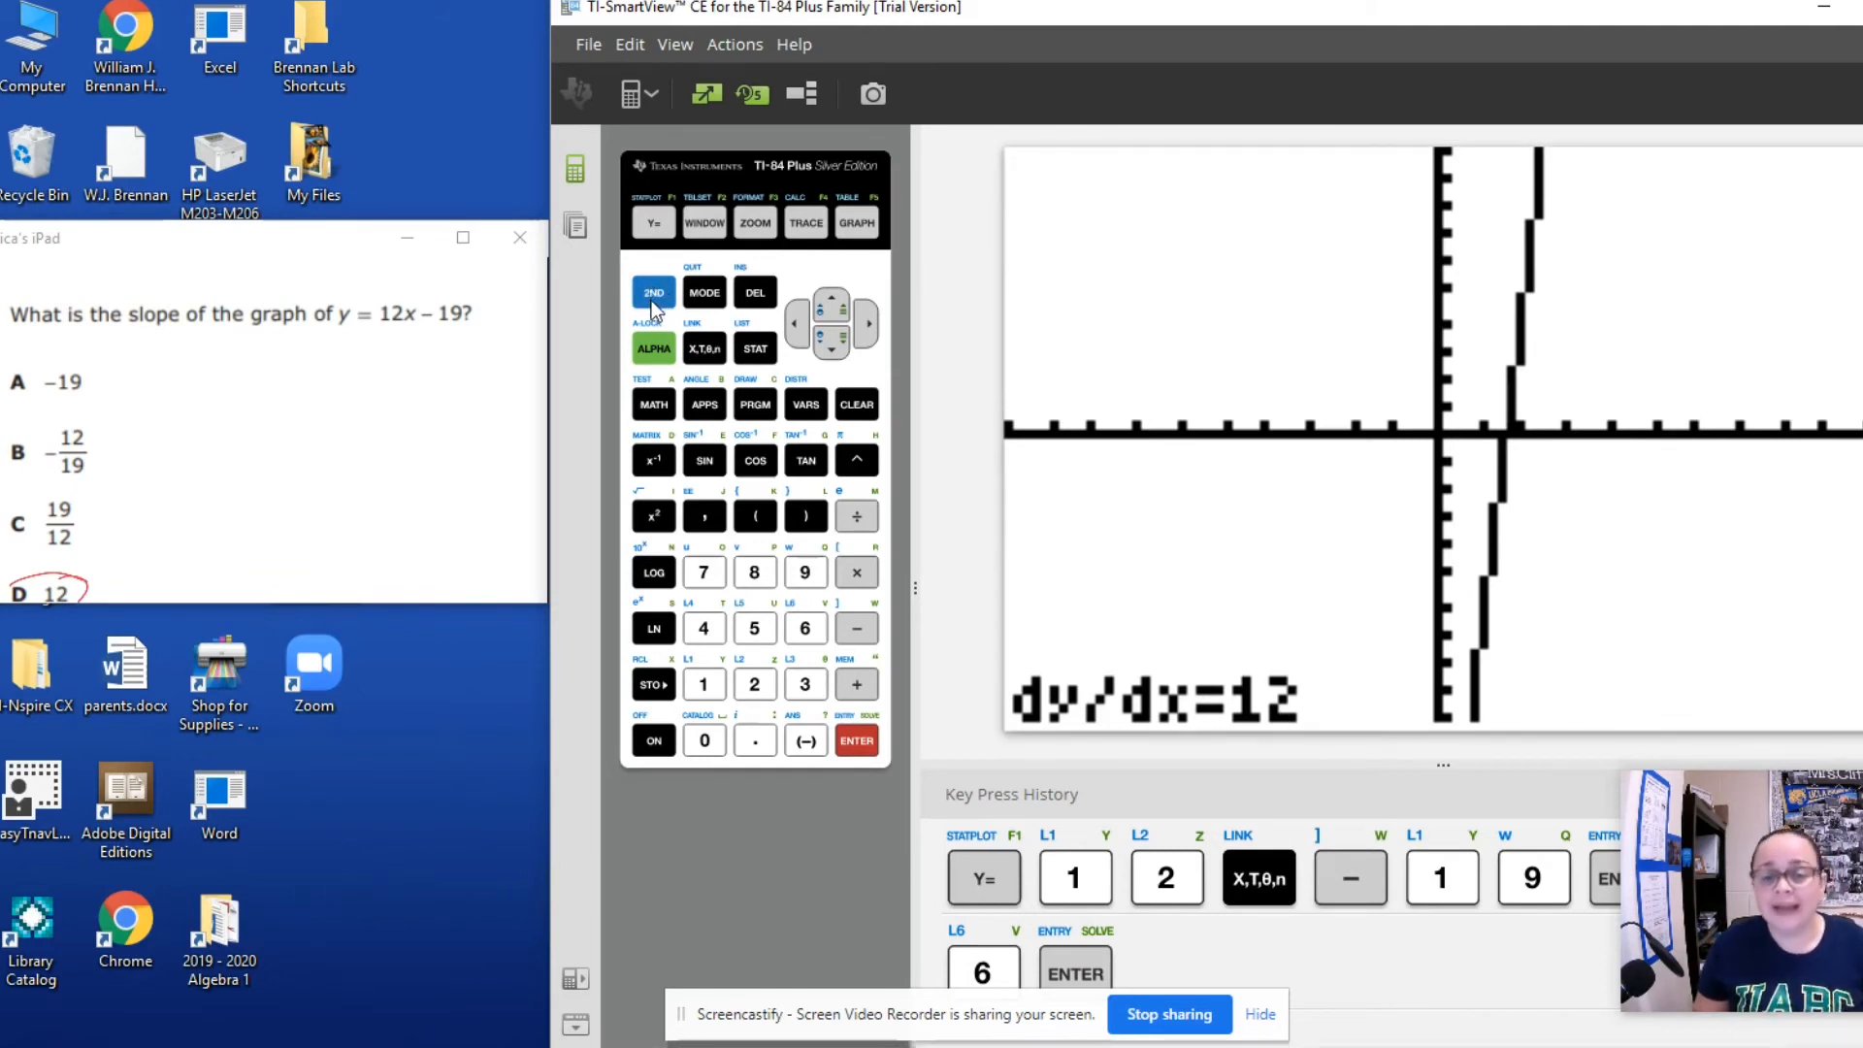
Step: Reopen the CALCULATE menu with 2ND TRACE
{"action": "left_click", "coordinate": [652, 292]}
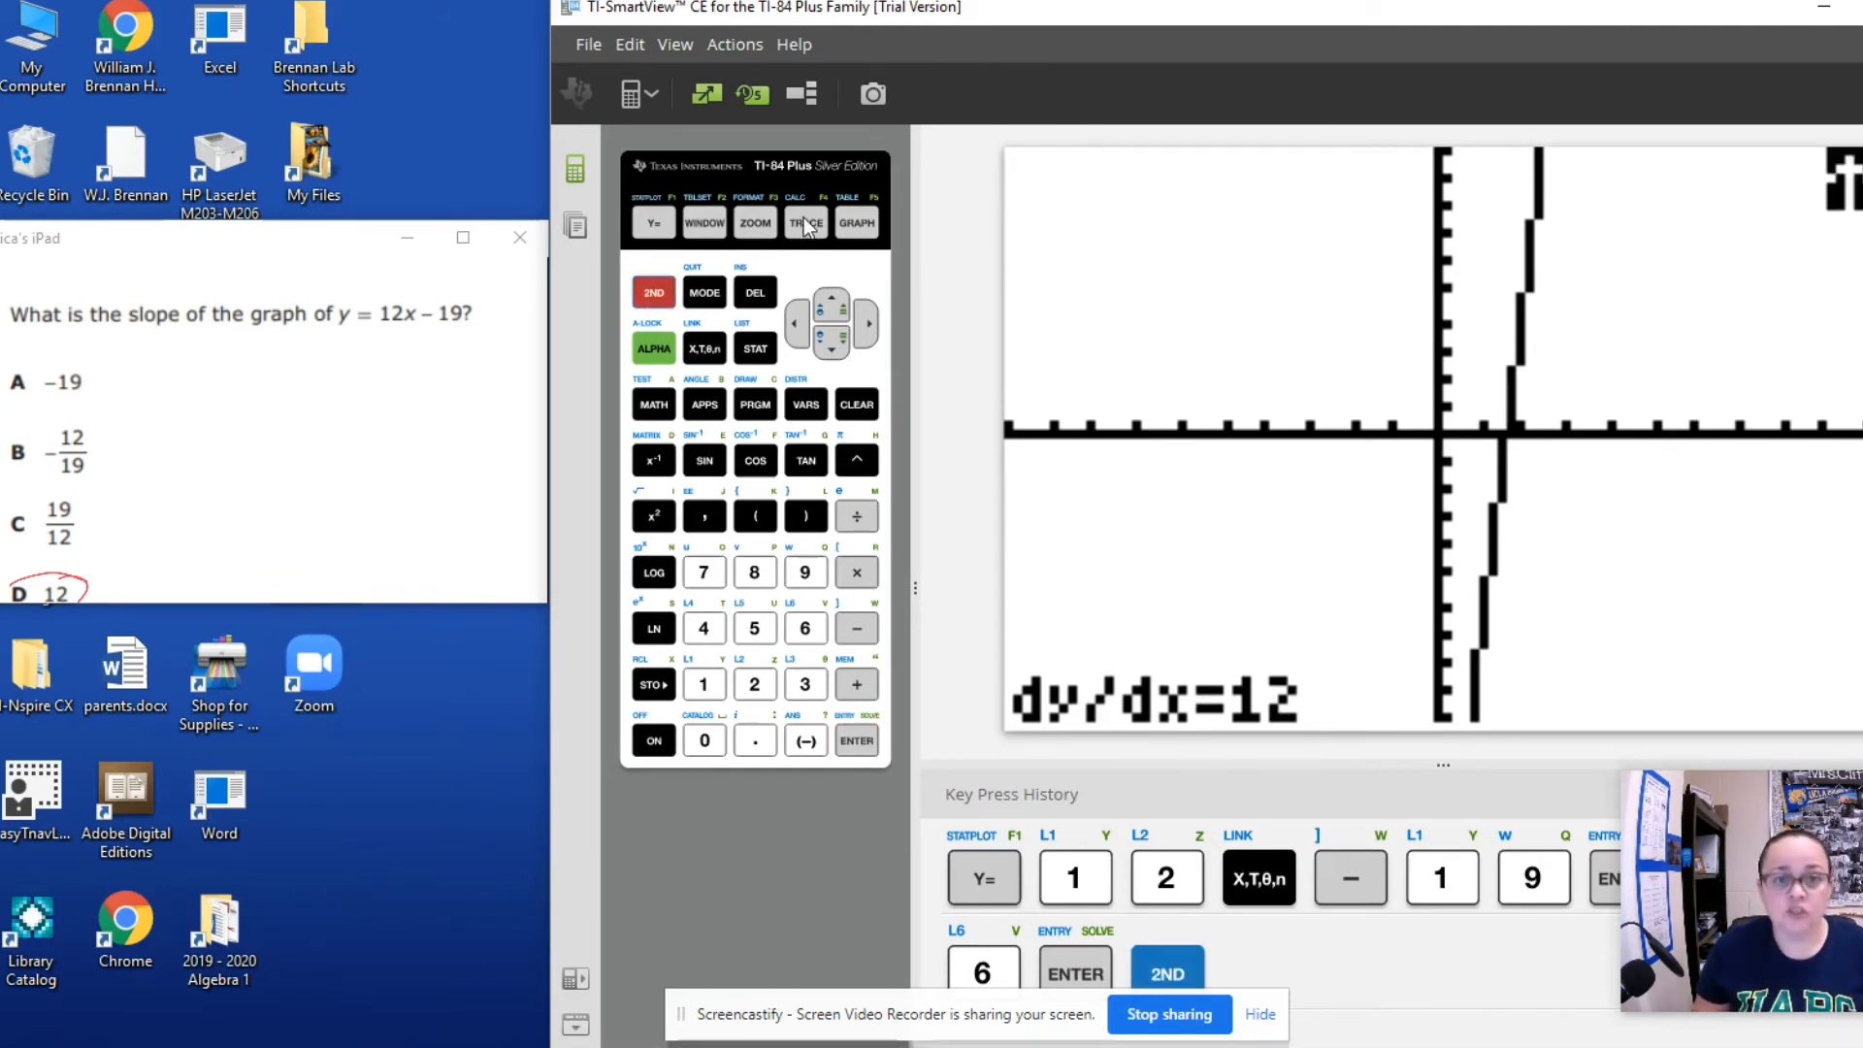
{"action": "left_click", "coordinate": [804, 222]}
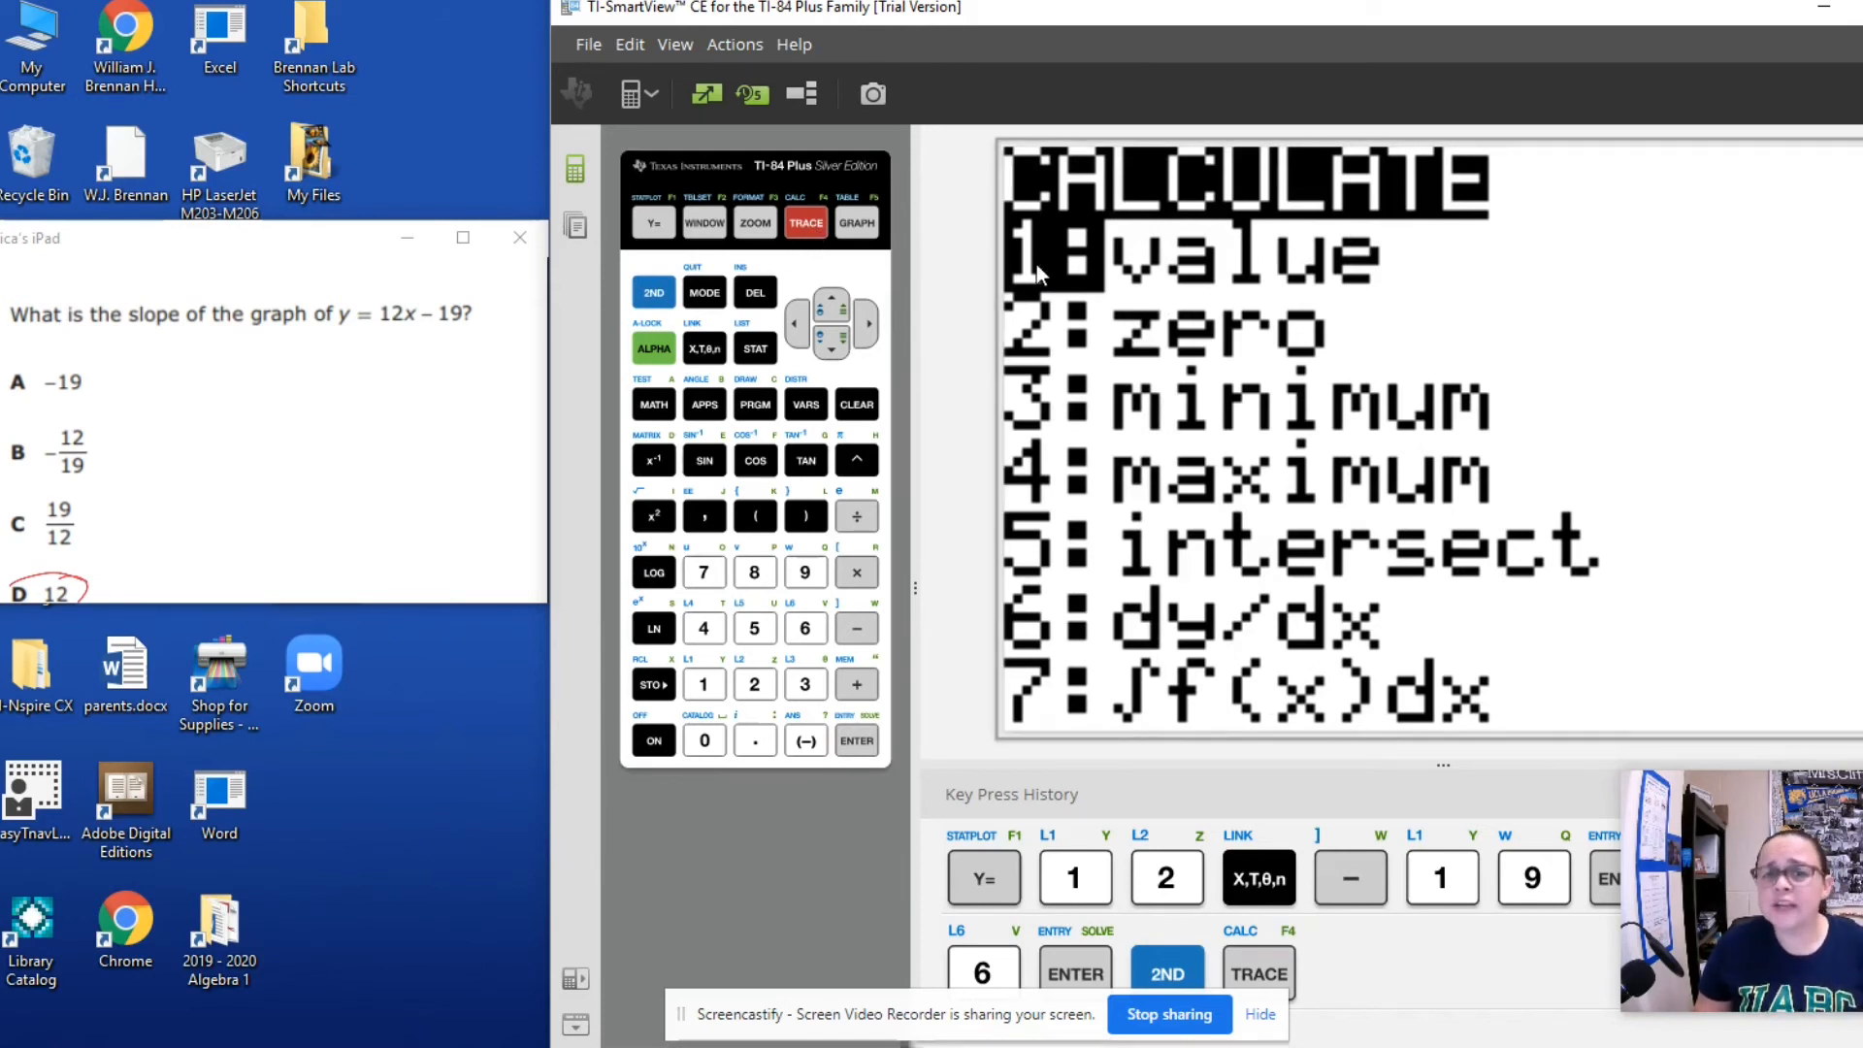
{"action": "mouse_move", "coordinate": [1230, 280]}
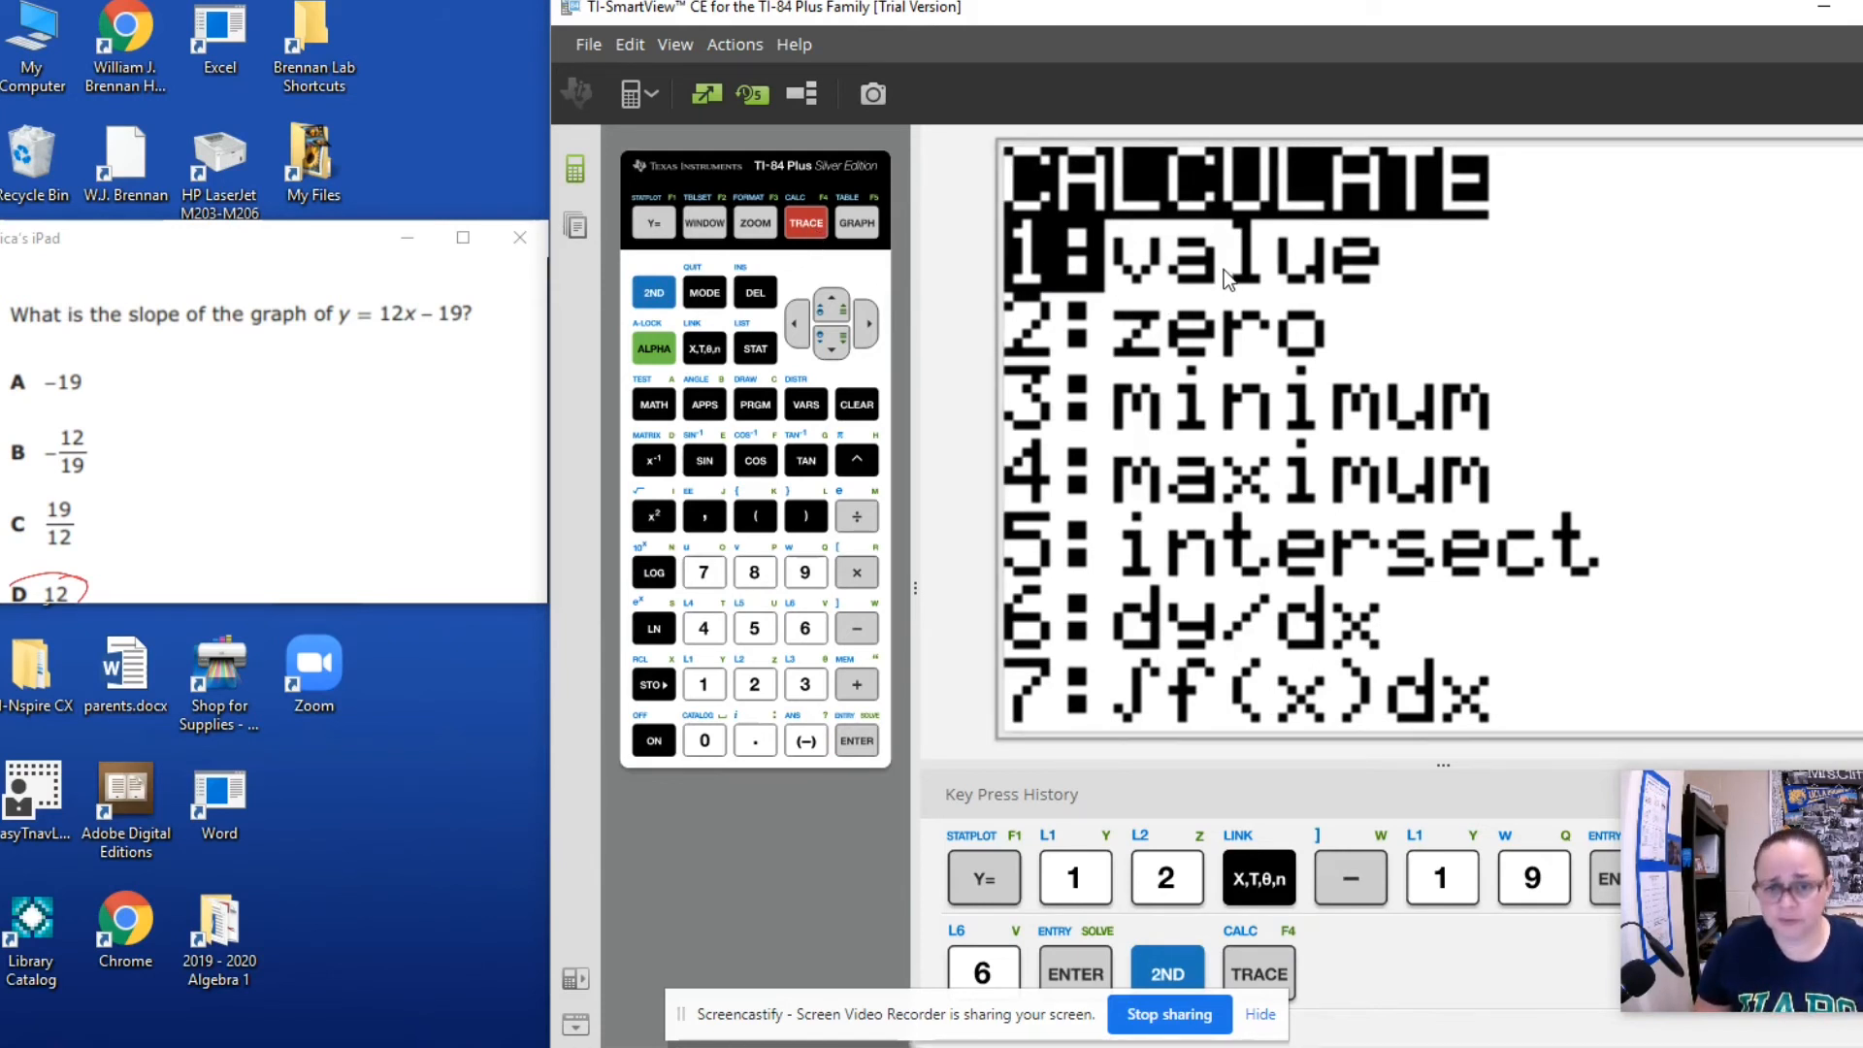
{"action": "mouse_move", "coordinate": [1245, 355]}
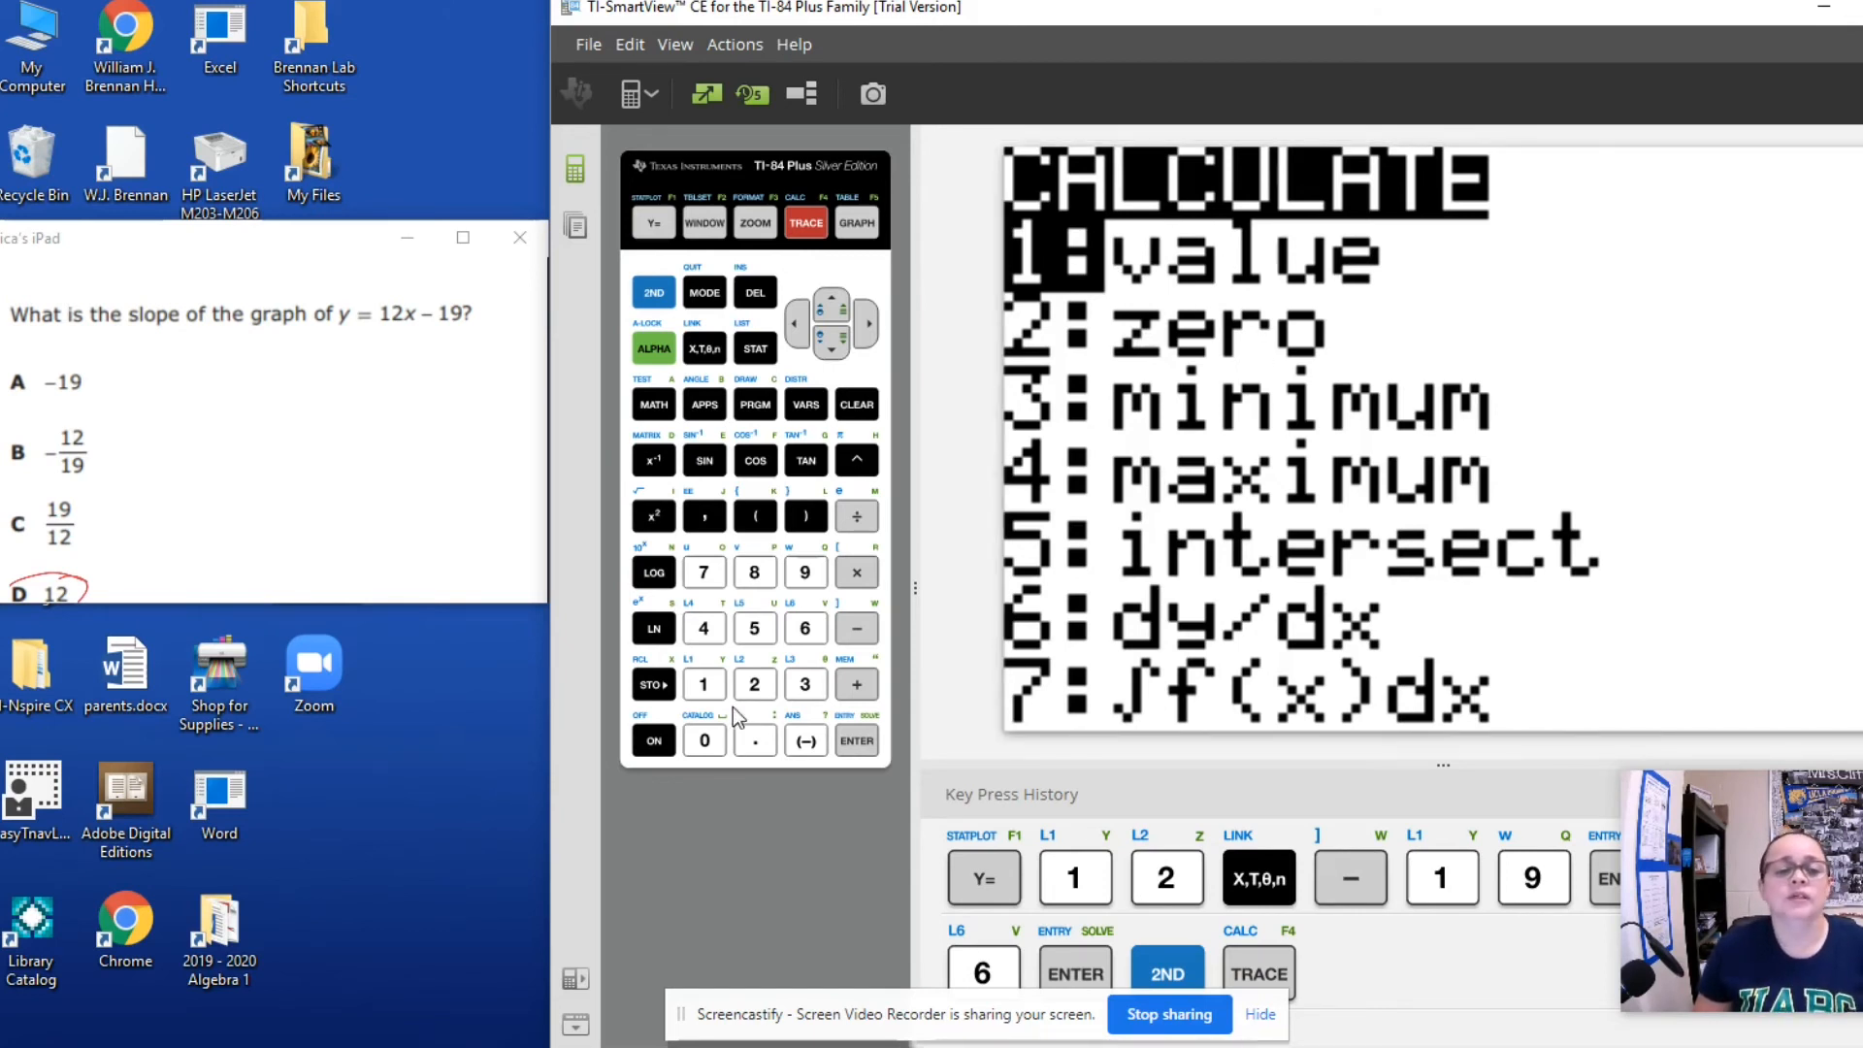
{"action": "mouse_move", "coordinate": [700, 697]}
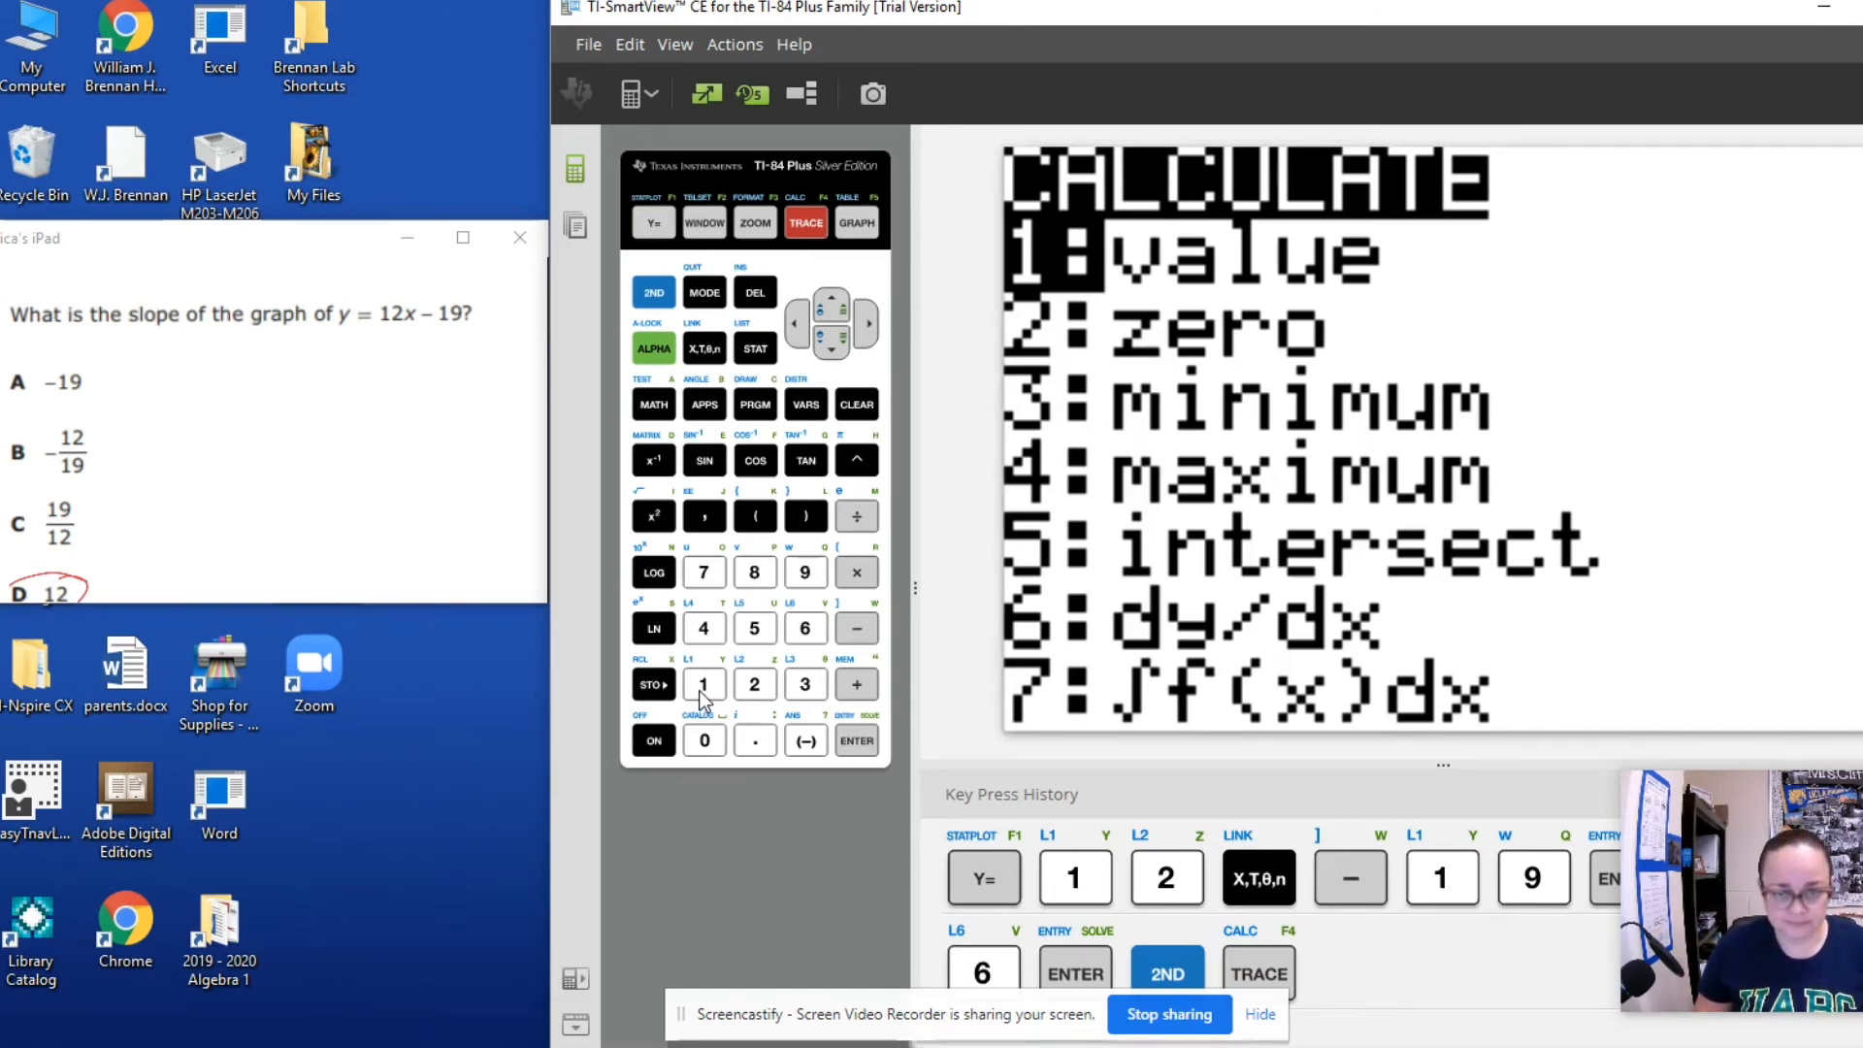
Step: Evaluate Y1 at X=0 using the value option, showing Y=-19
{"action": "left_click", "coordinate": [702, 683]}
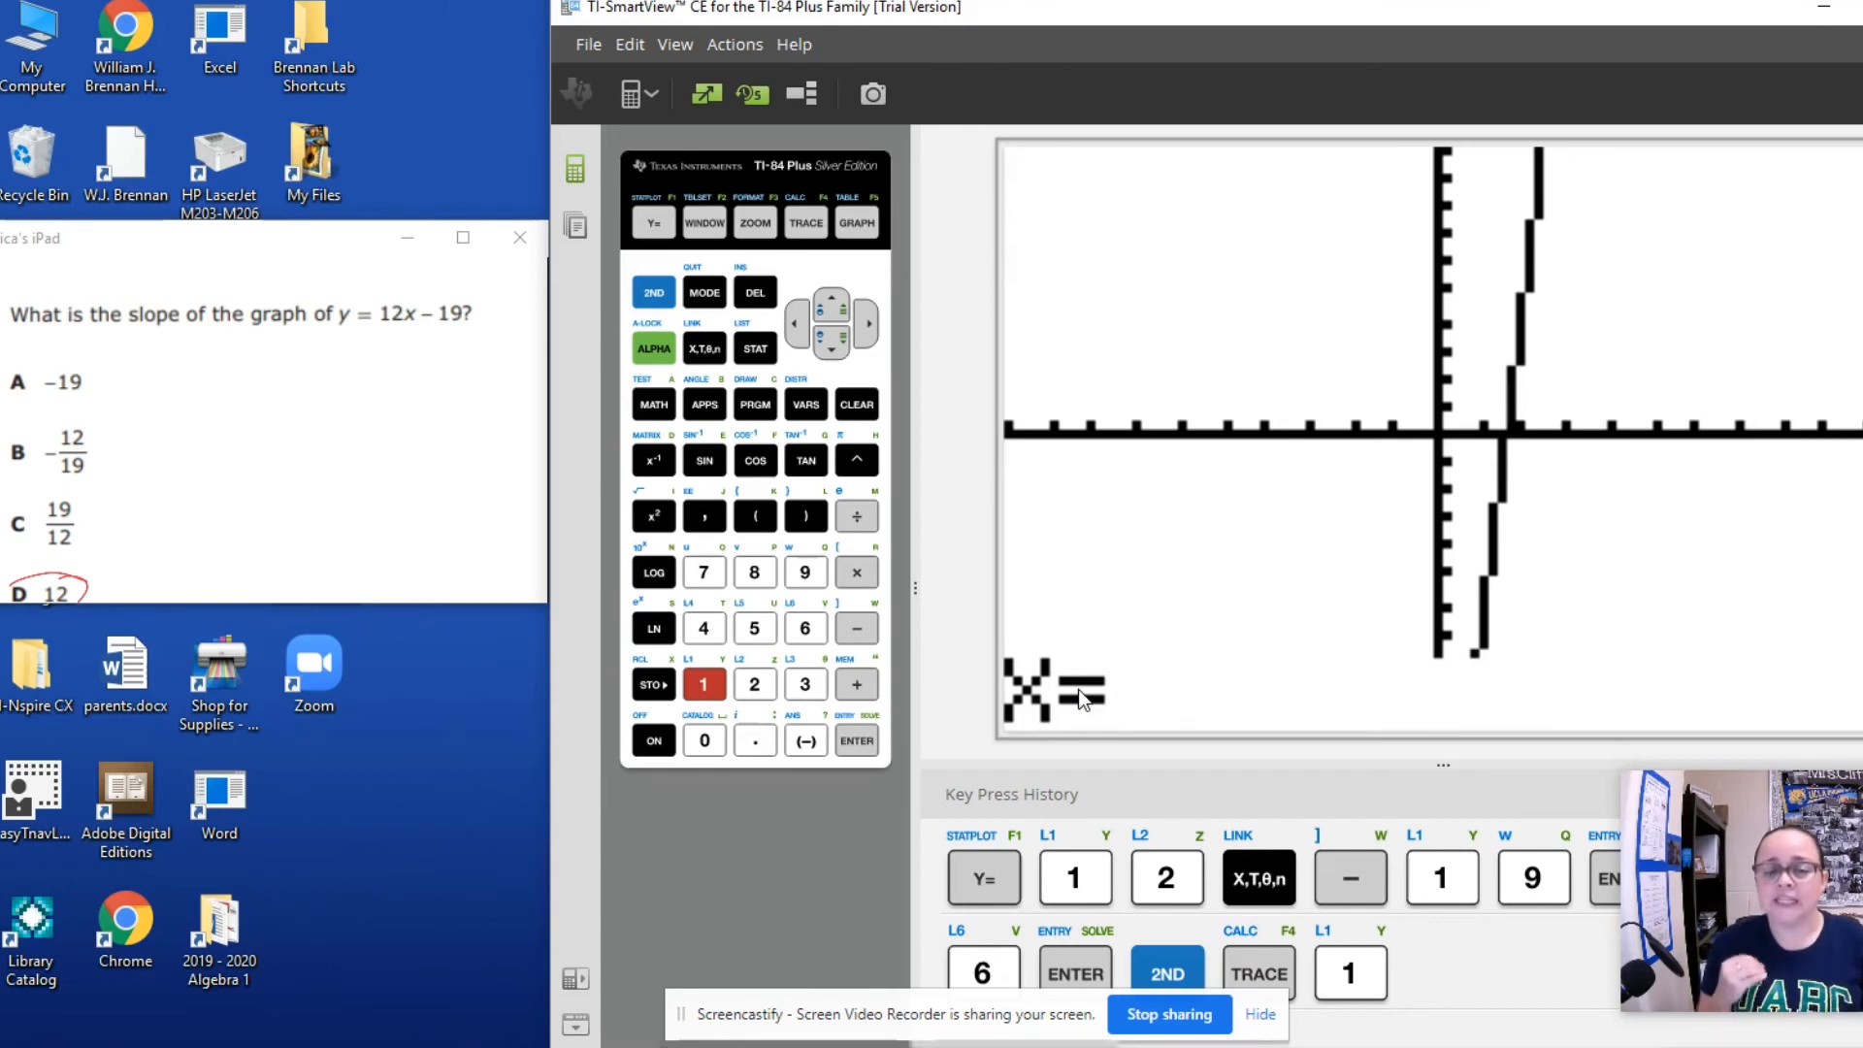
{"action": "mouse_move", "coordinate": [1057, 718]}
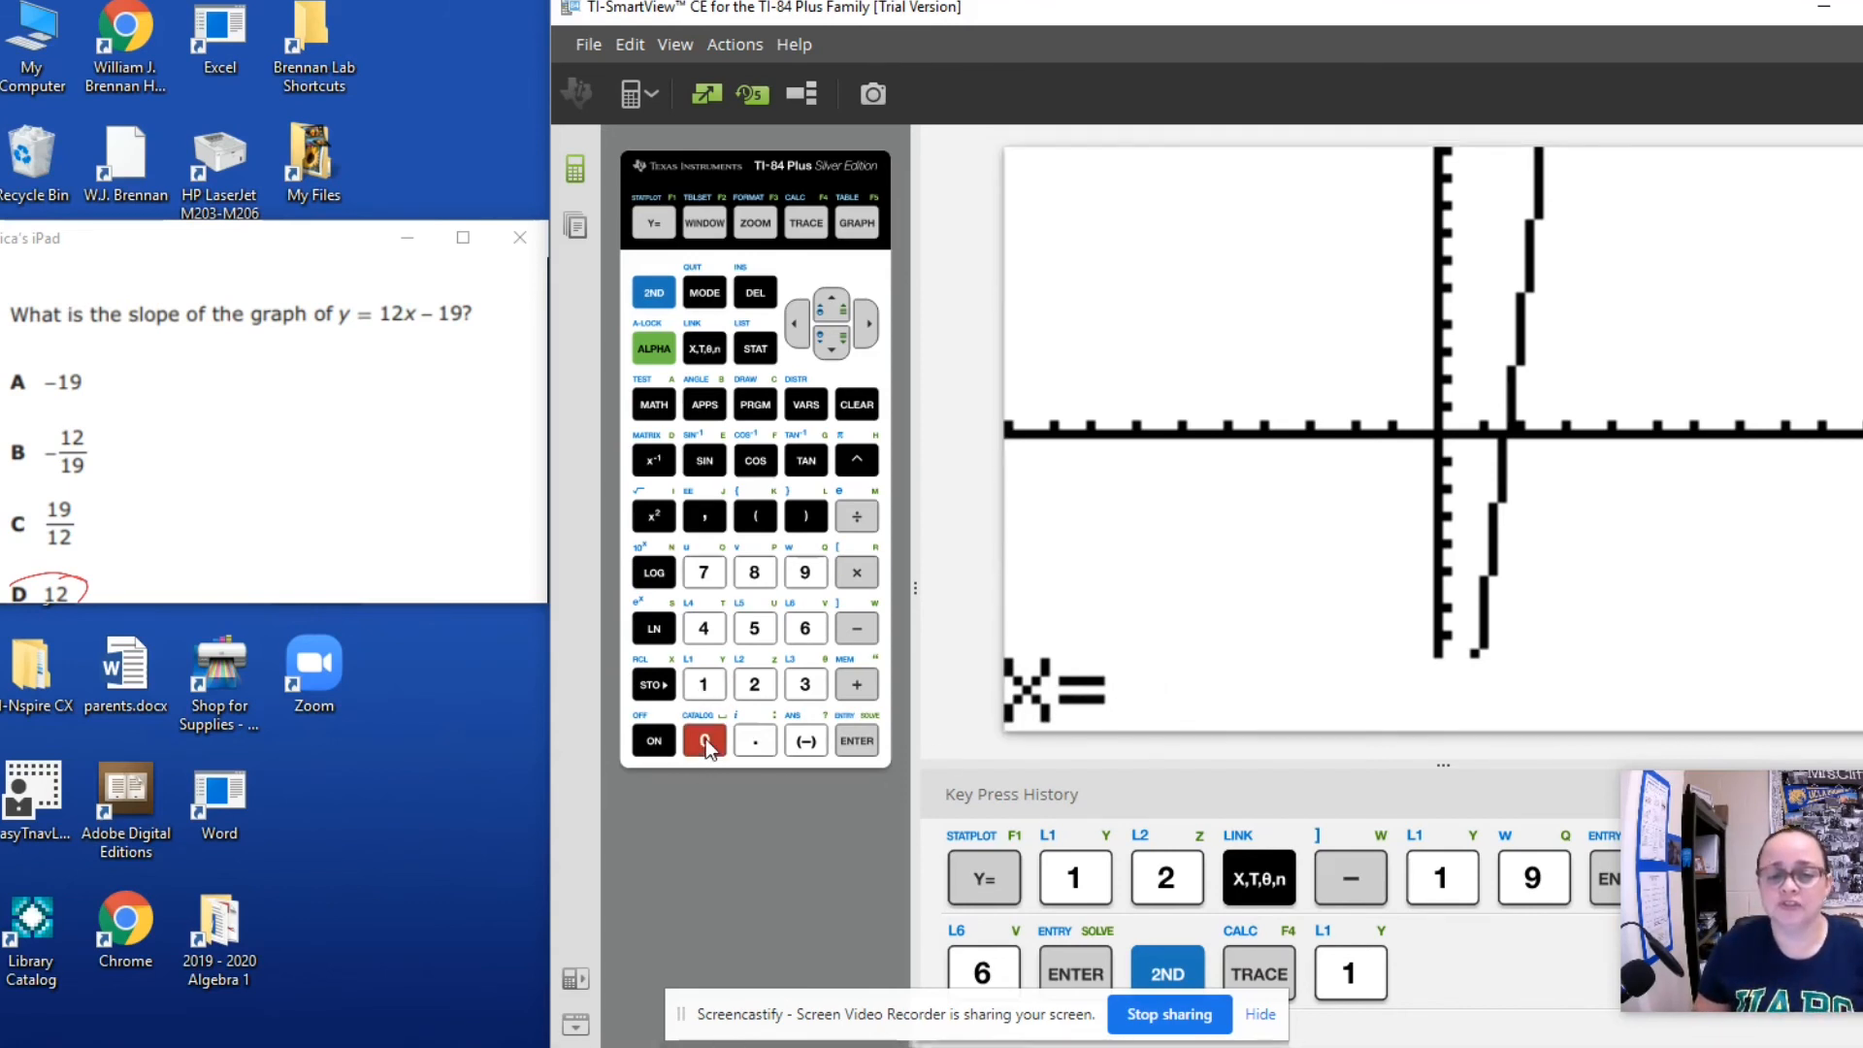
{"action": "left_click", "coordinate": [703, 739]}
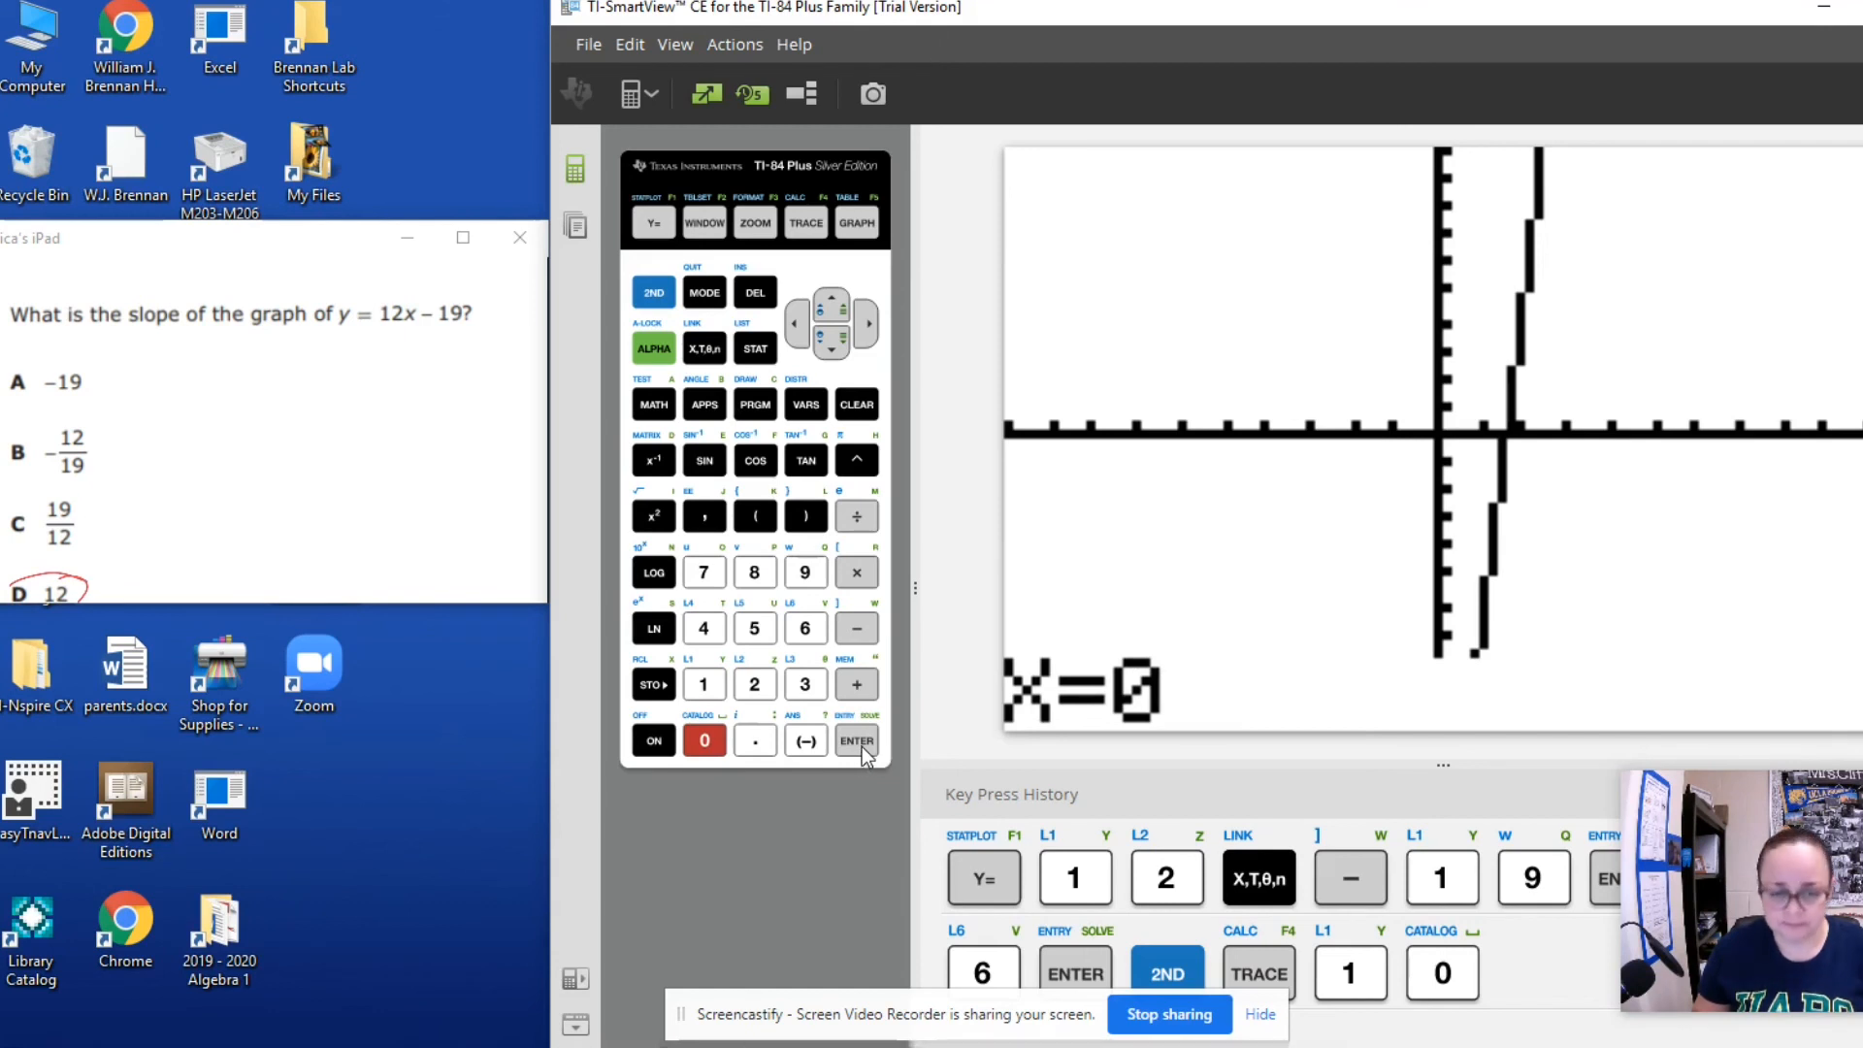
{"action": "left_click", "coordinate": [855, 740]}
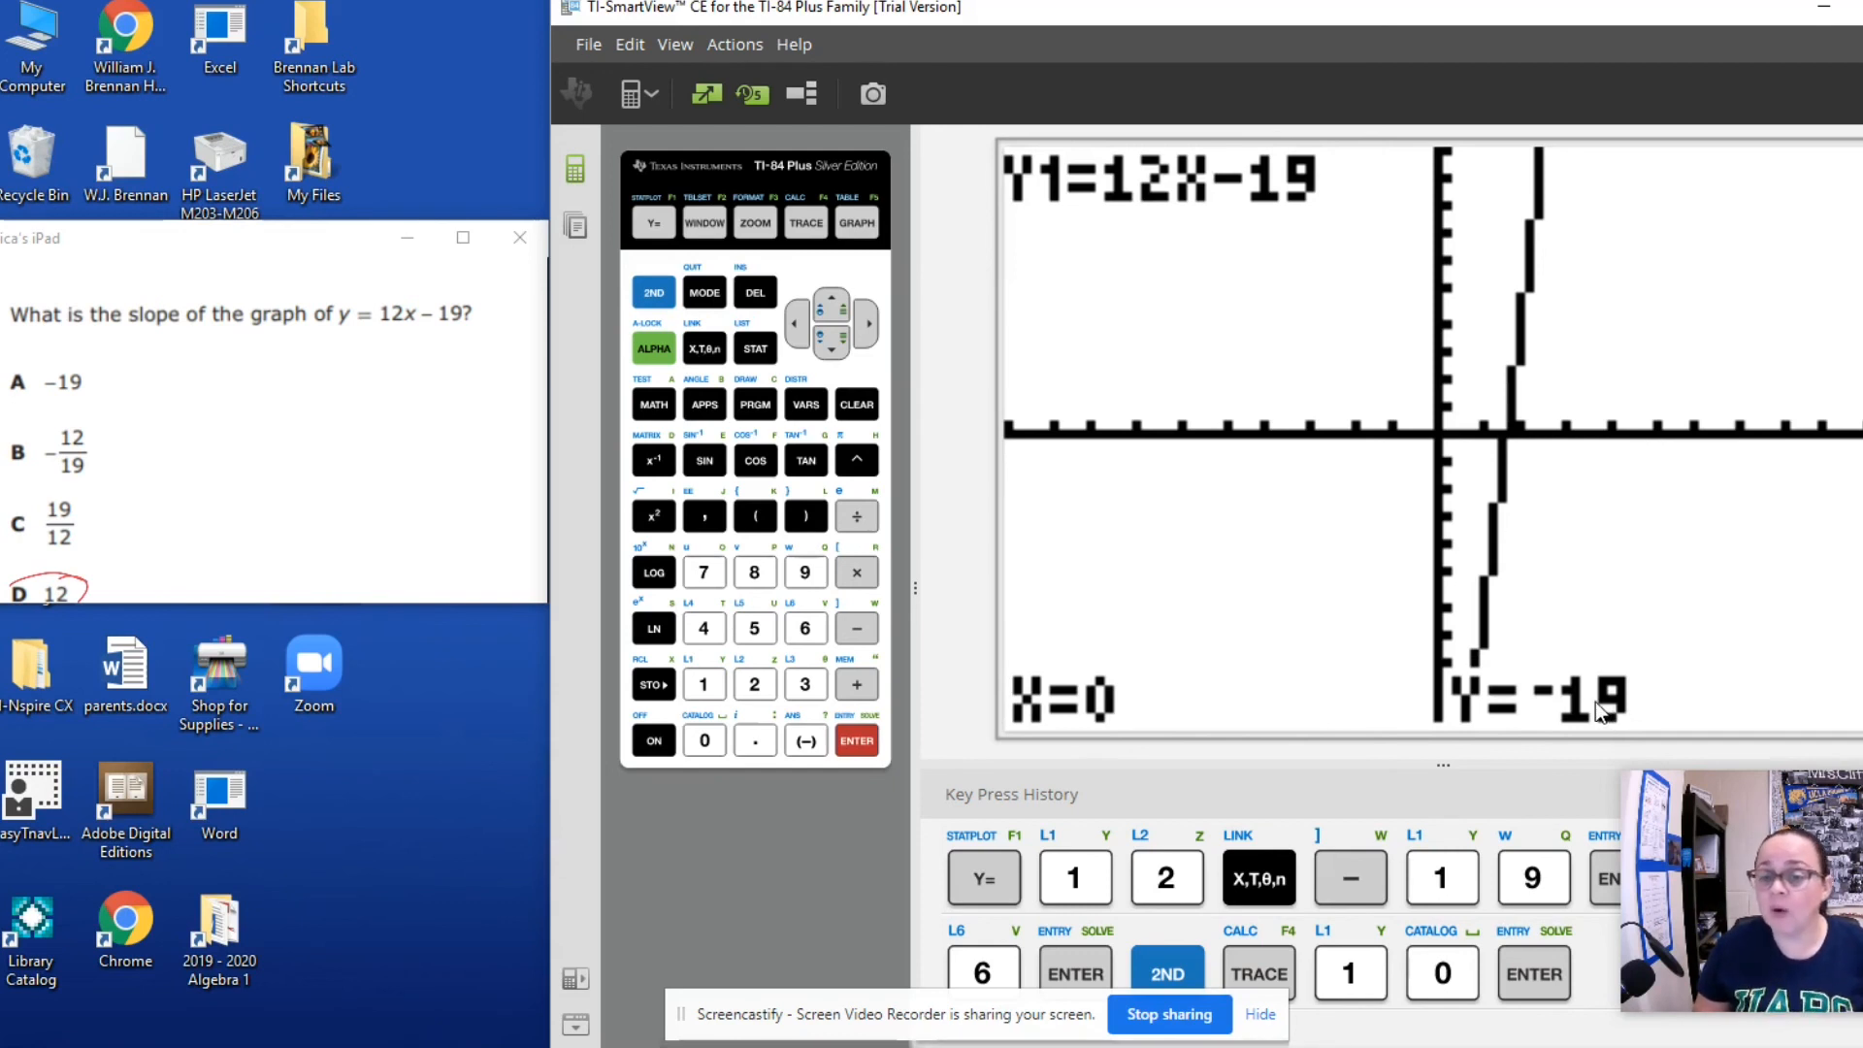
{"action": "mouse_move", "coordinate": [1678, 727]}
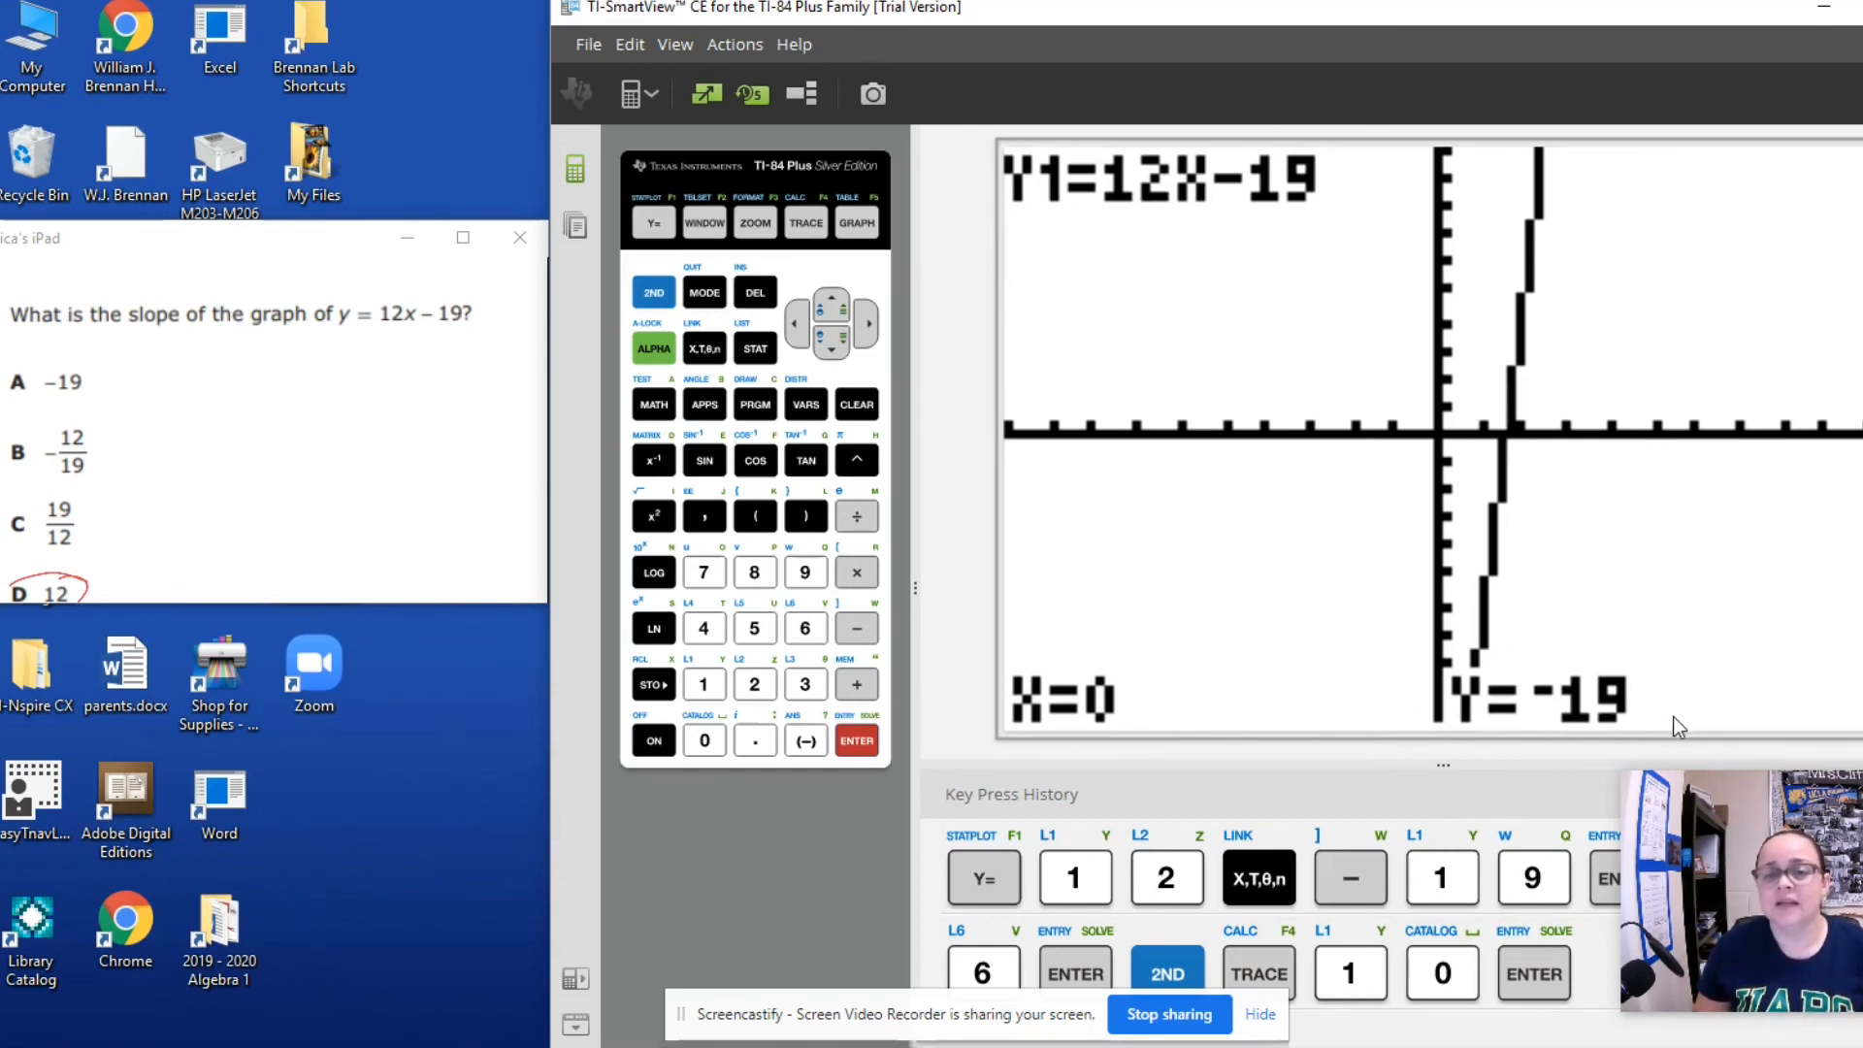